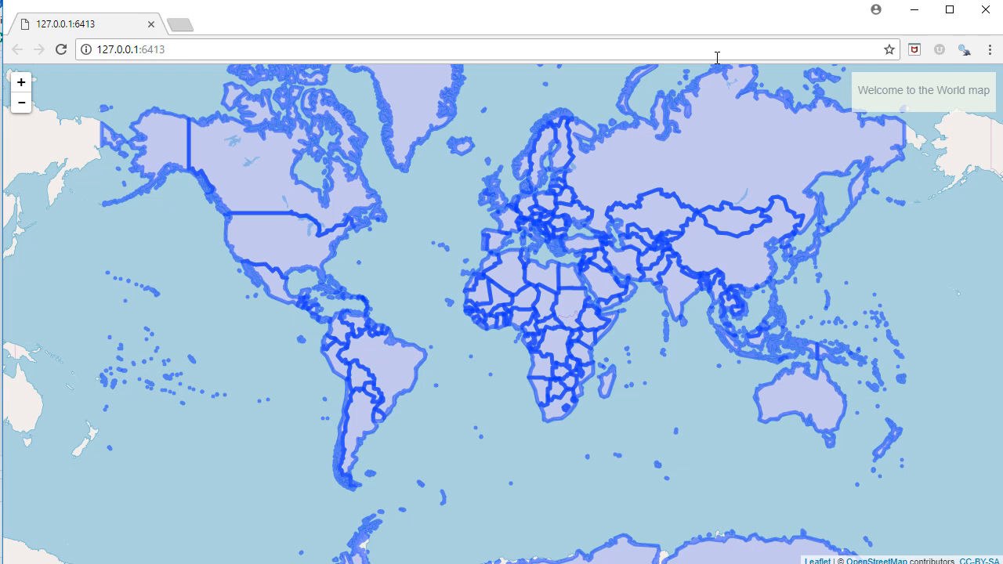
mouse_move(712, 103)
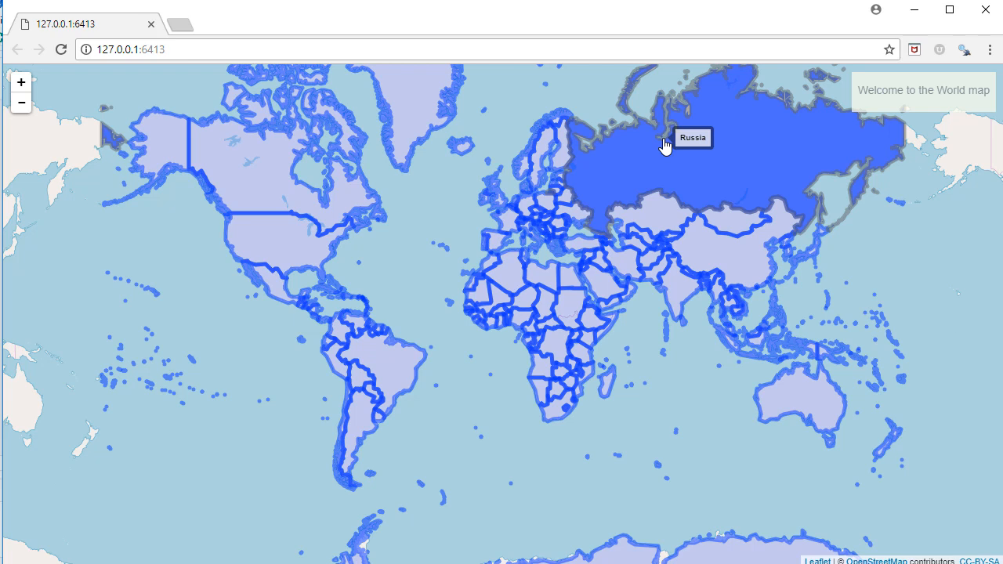
mouse_move(395, 352)
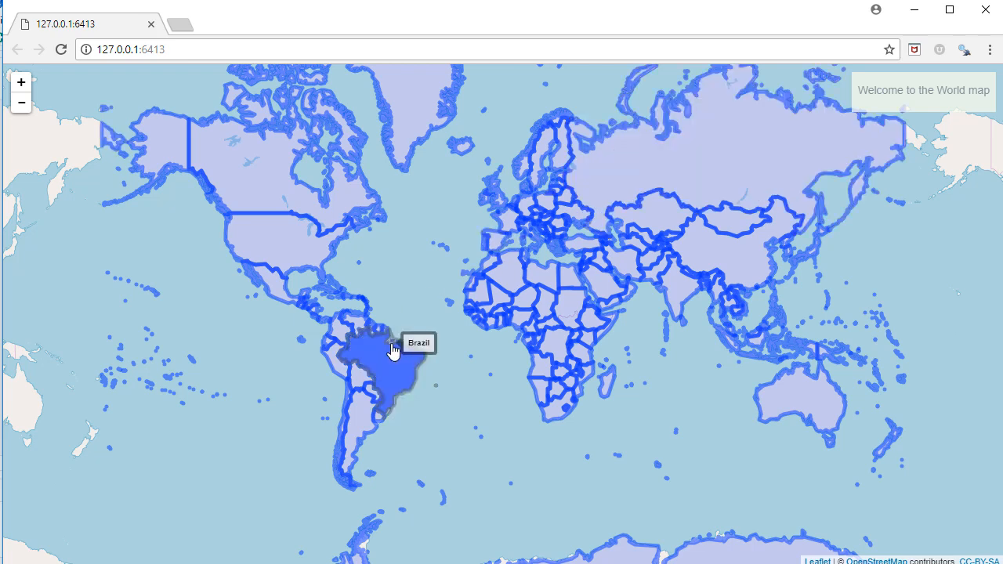
mouse_move(391, 367)
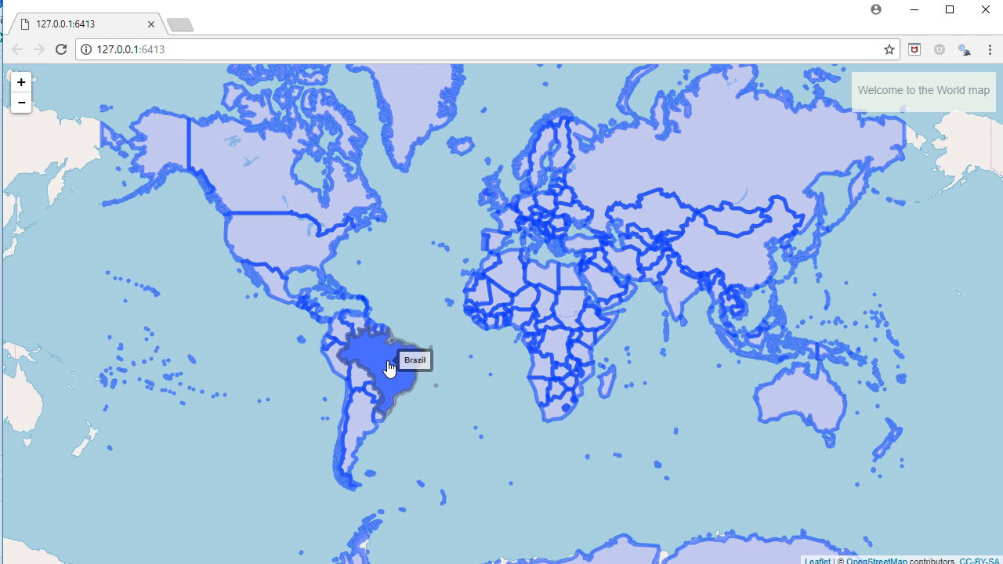
mouse_move(402, 368)
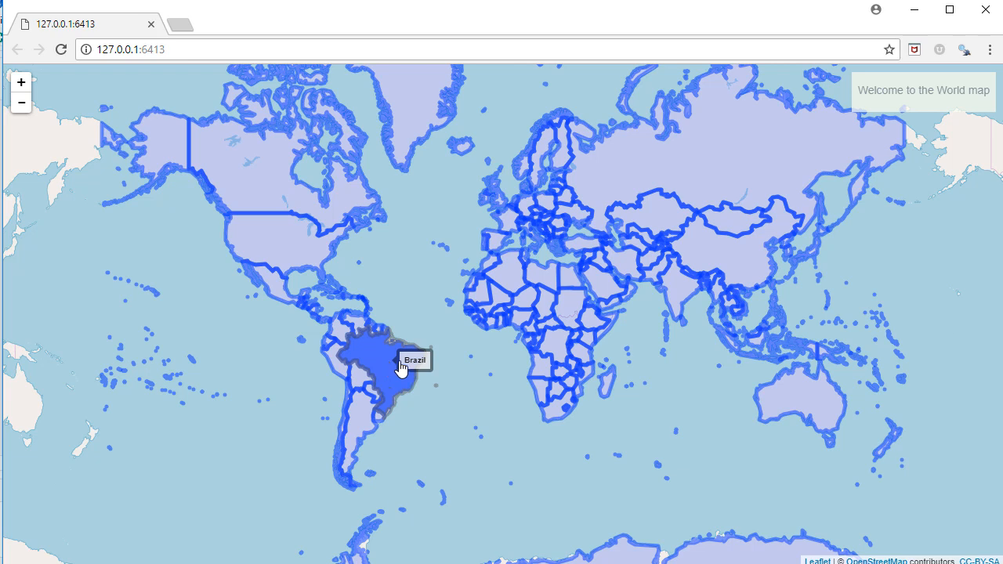
mouse_move(442, 132)
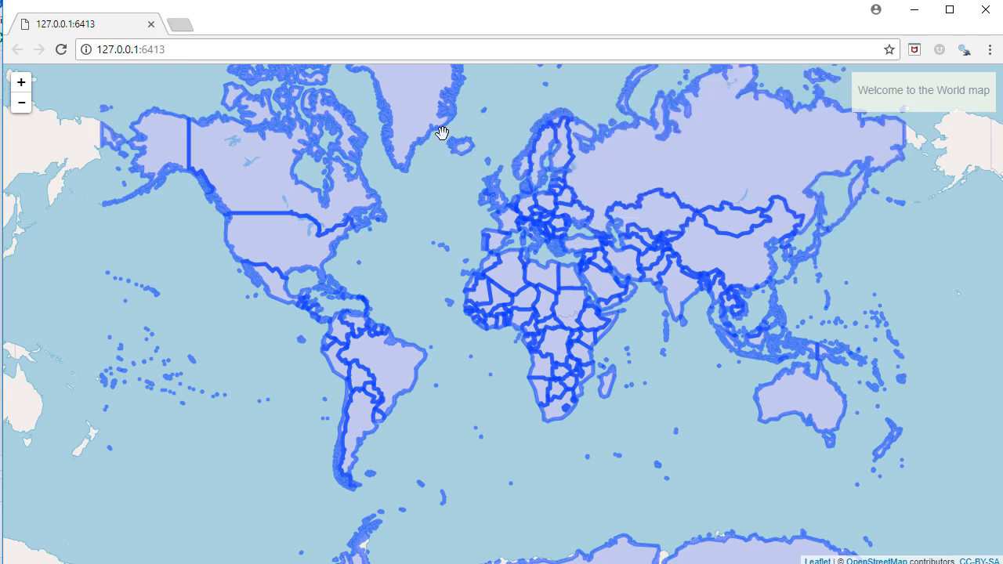
mouse_move(420, 122)
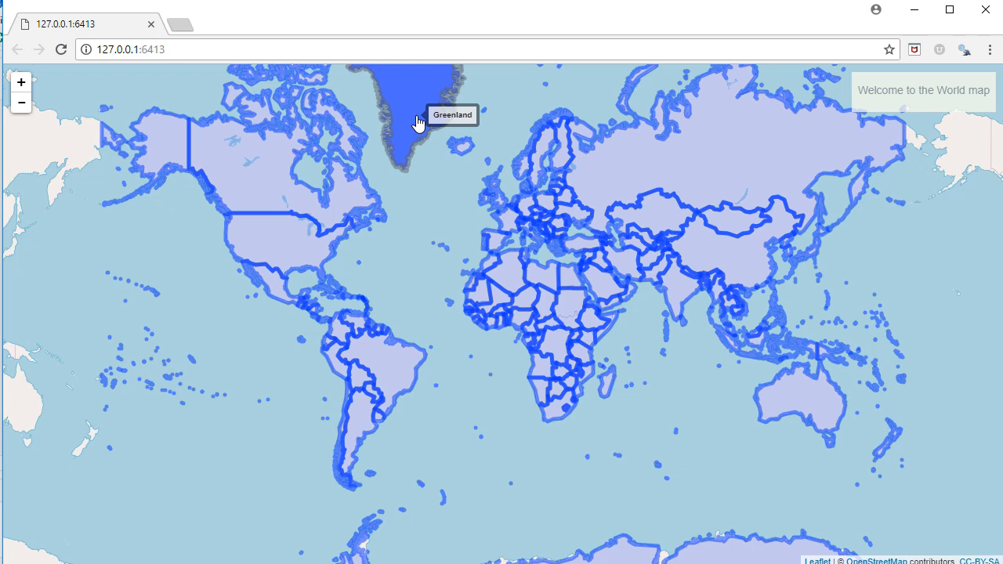
mouse_move(249, 179)
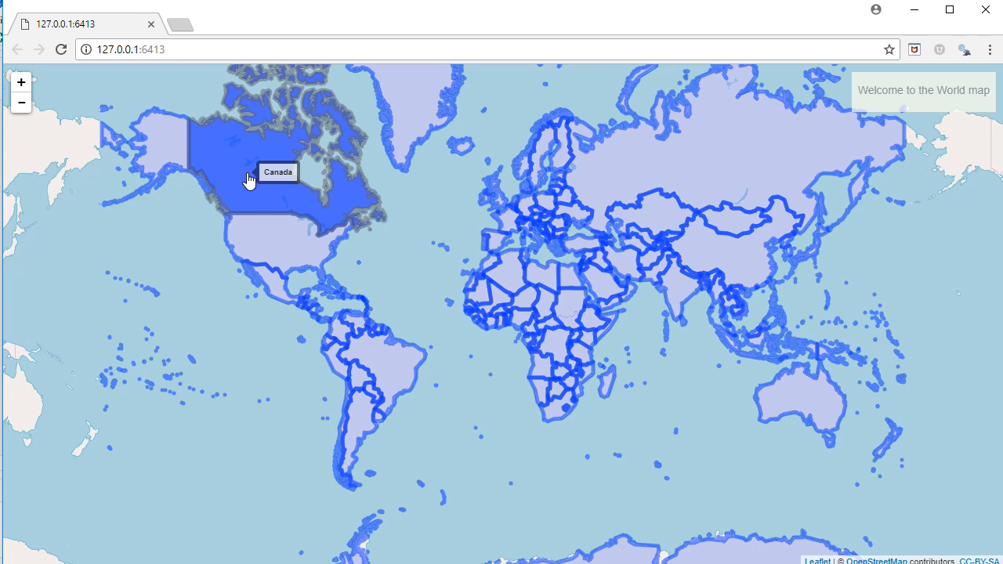
mouse_move(219, 166)
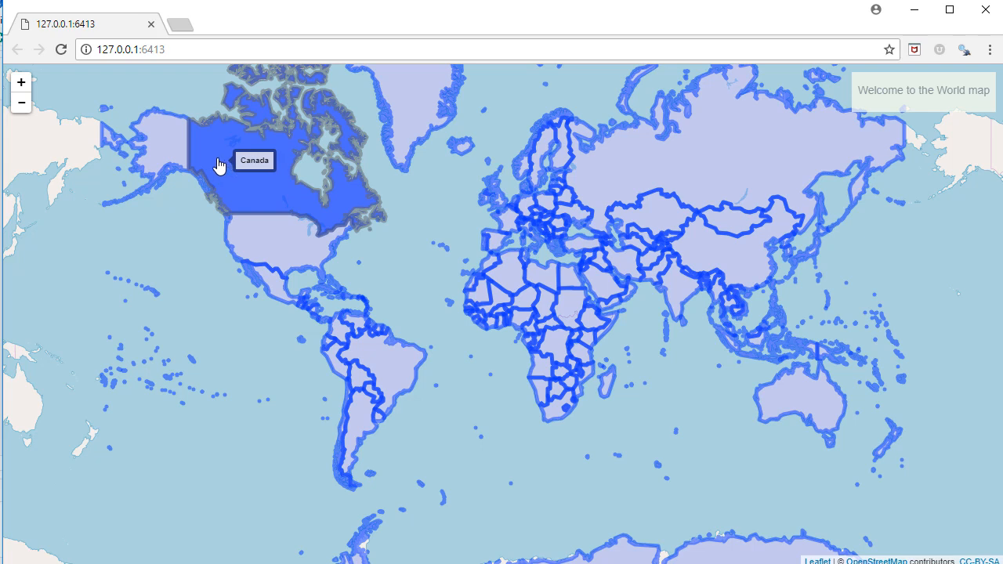
mouse_move(252, 166)
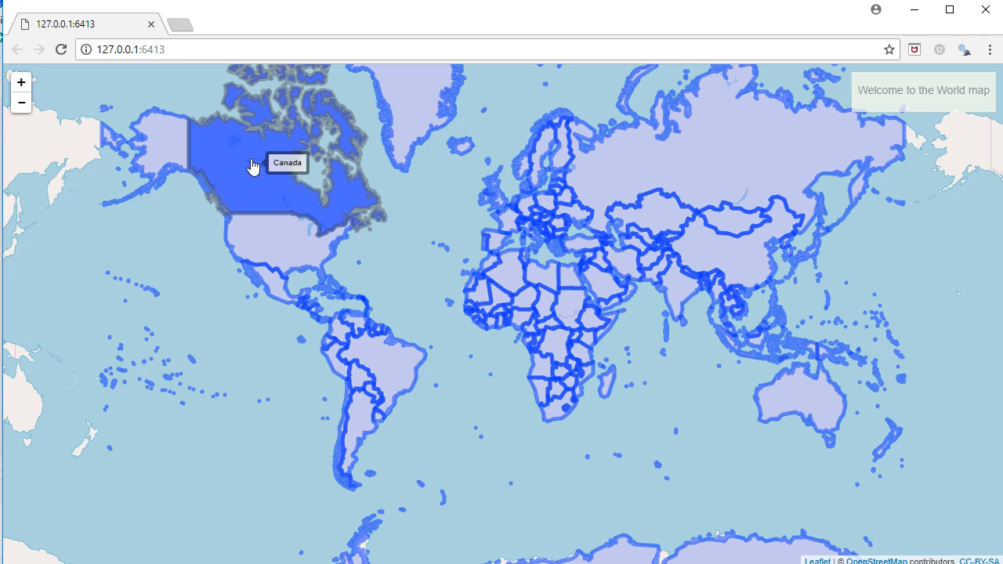
mouse_move(238, 160)
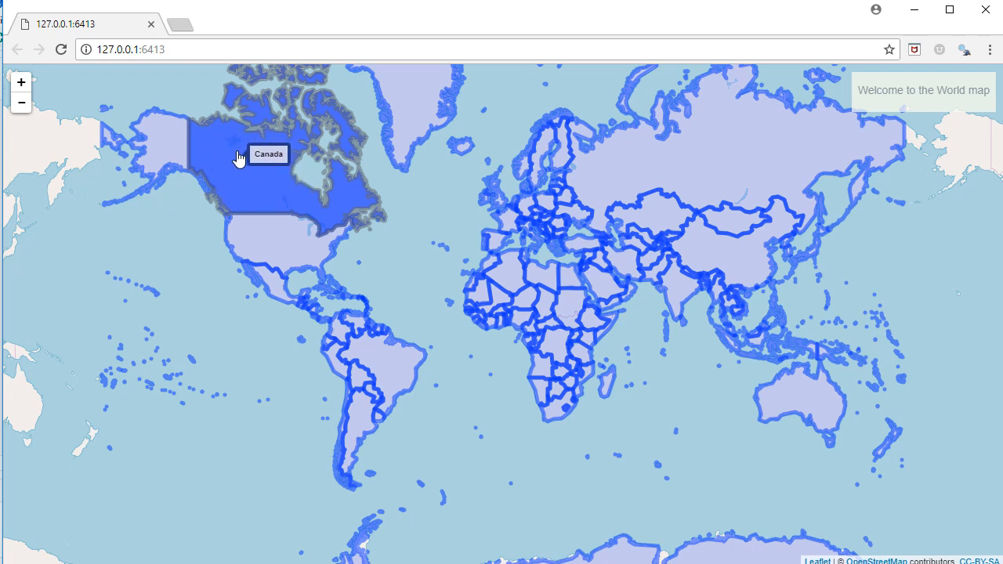
mouse_move(375, 217)
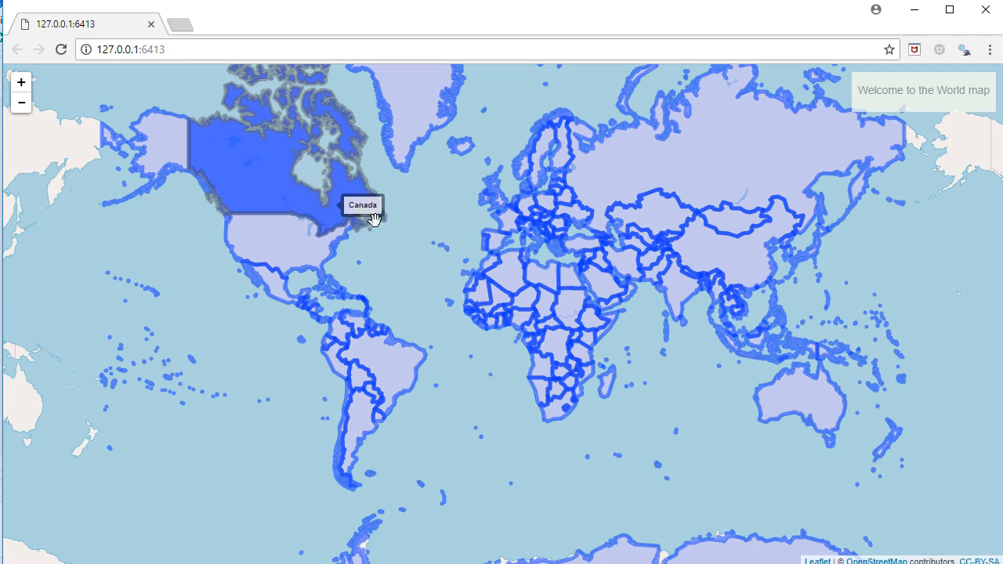
mouse_move(676, 297)
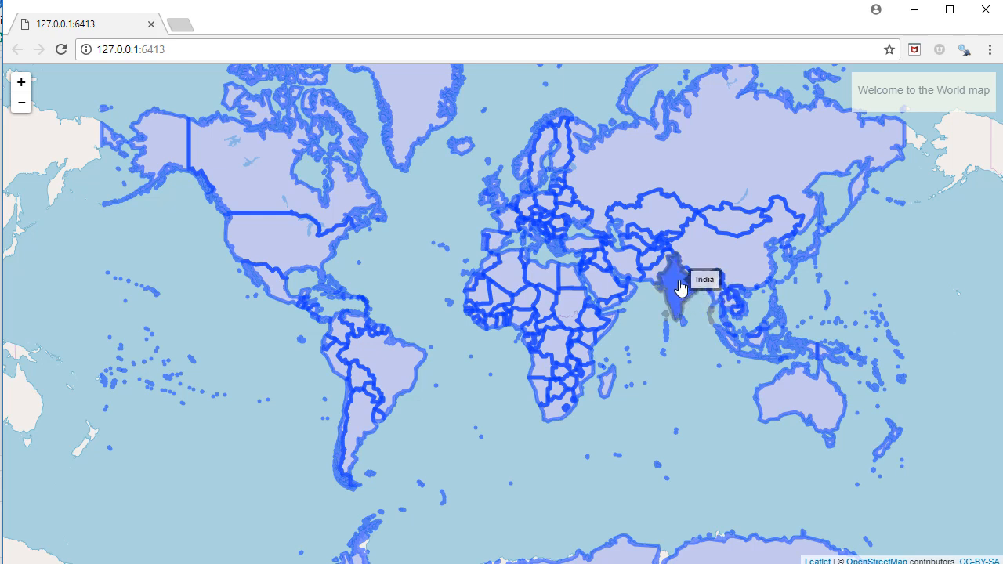
mouse_move(677, 295)
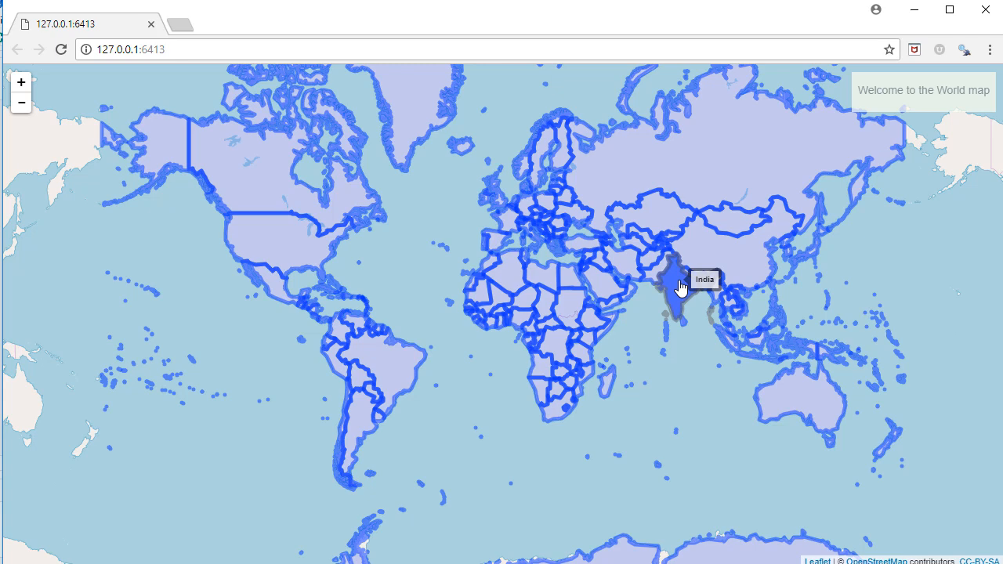
- Zoom to India, show its name popup and select the latitude 21, longitude 78.5 readout
click(675, 295)
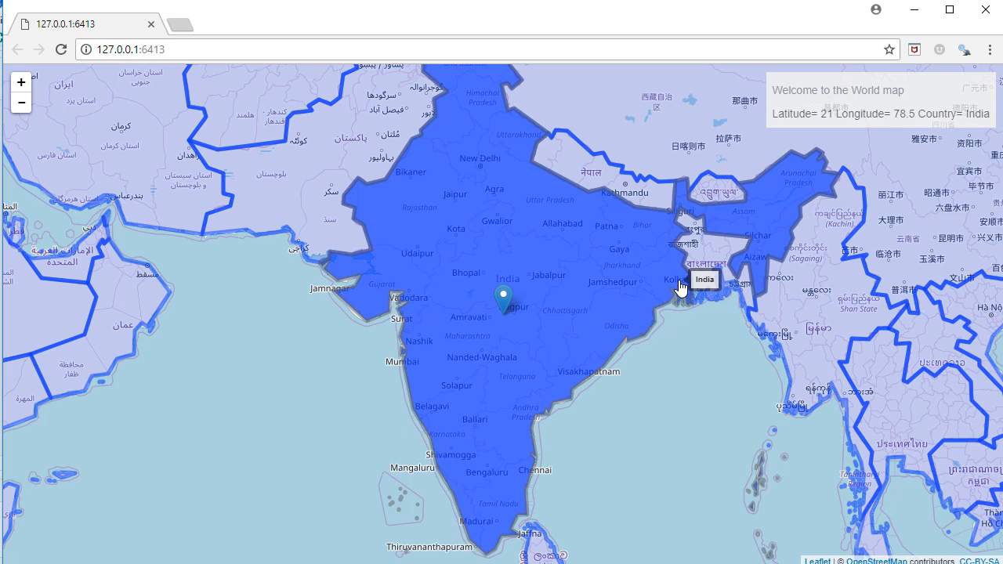
mouse_move(640, 284)
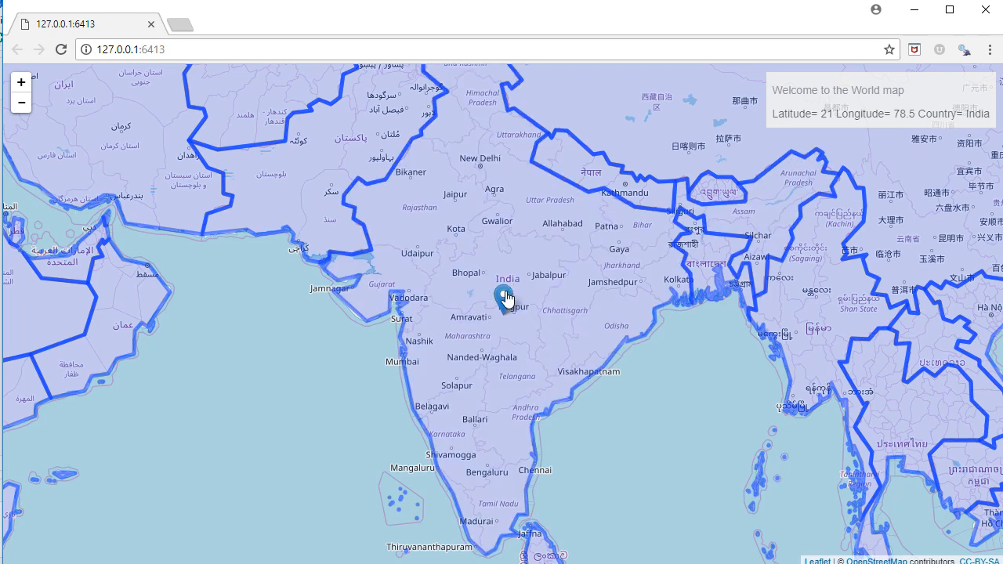
click(502, 301)
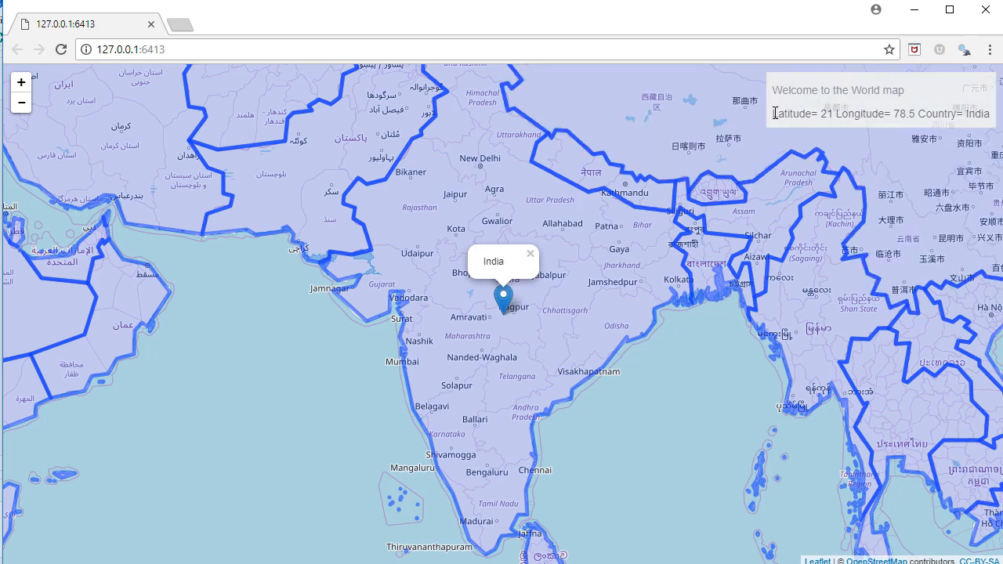
drag(776, 113, 948, 113)
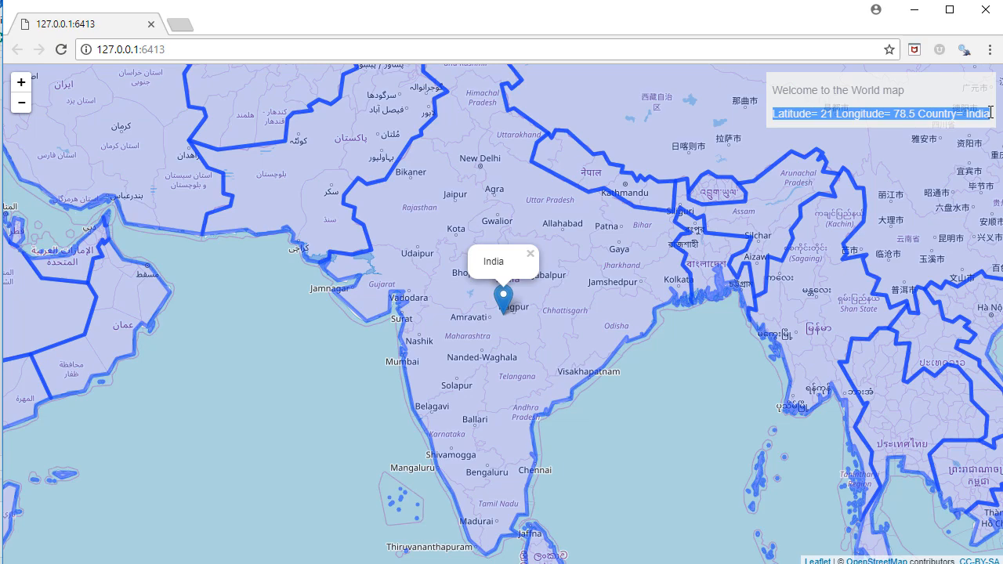
mouse_move(972, 123)
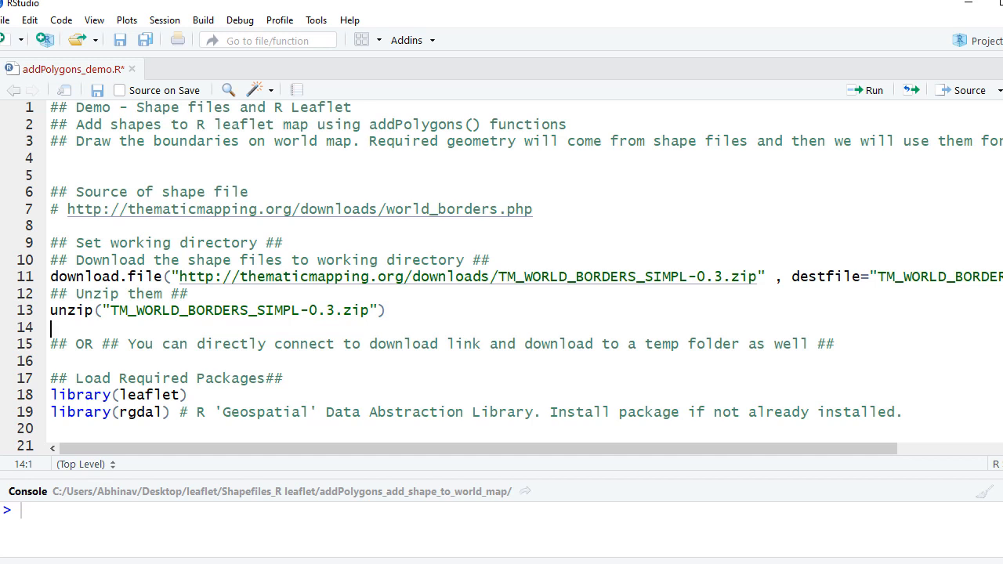
mouse_move(91, 162)
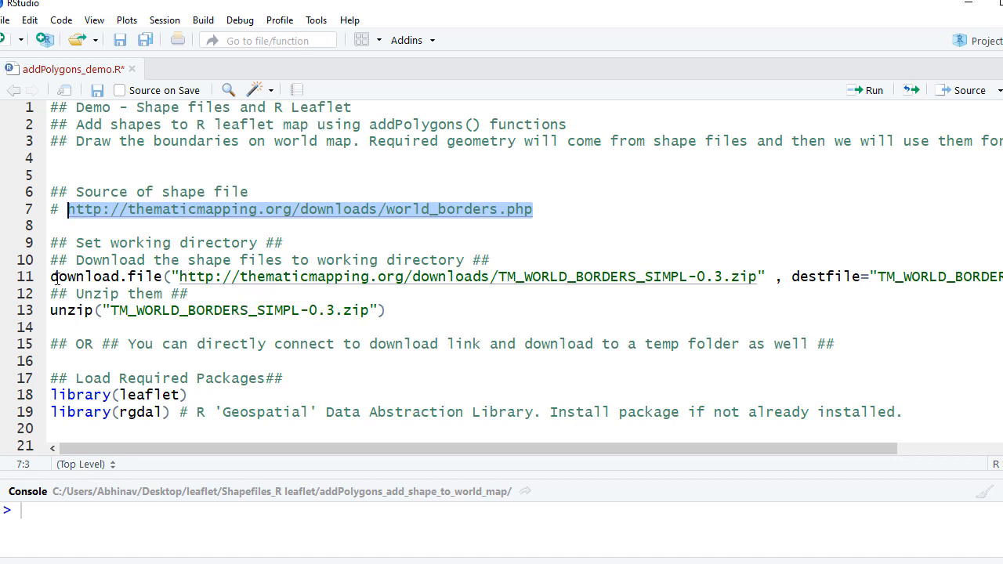
double_click(102, 275)
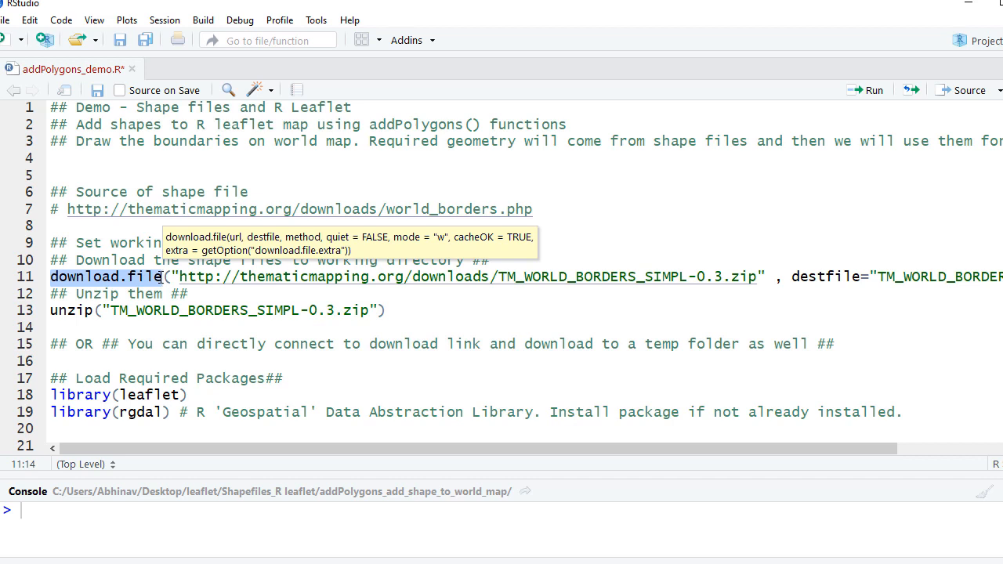
mouse_move(210, 291)
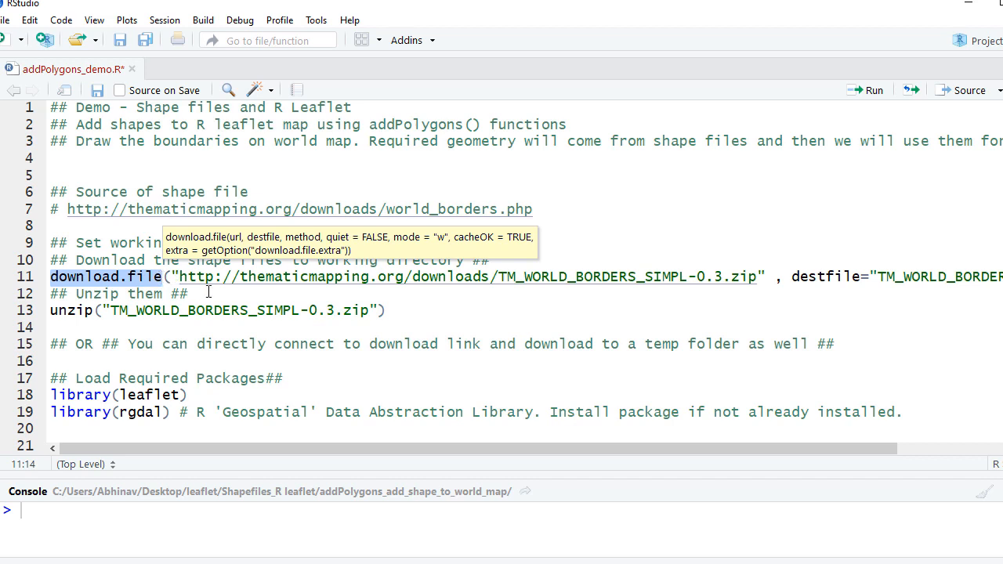
click(189, 293)
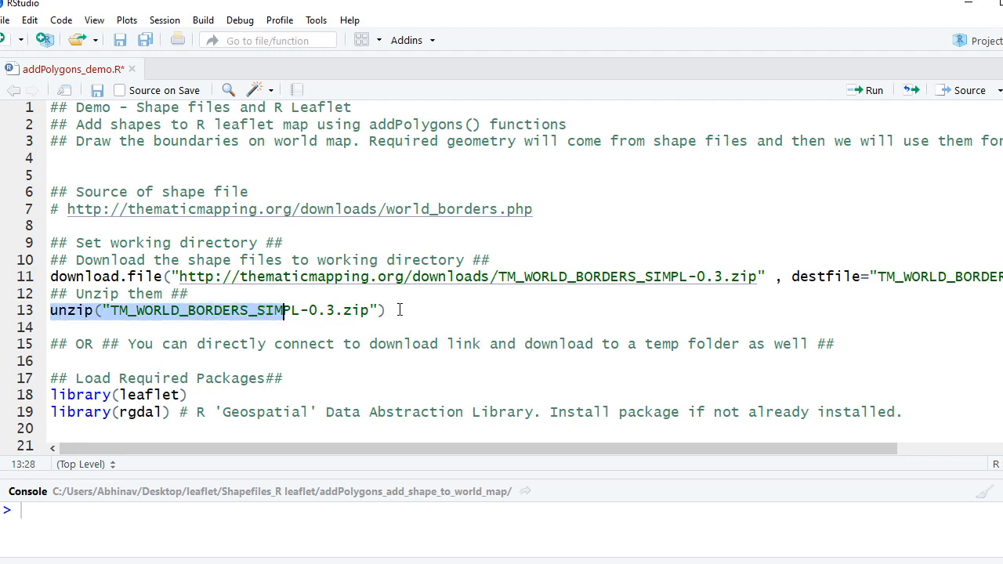
- Run the download and unzip lines, then list.files() to show the .shp, .dbf, .prj and .shx parts
drag(282, 311, 51, 275)
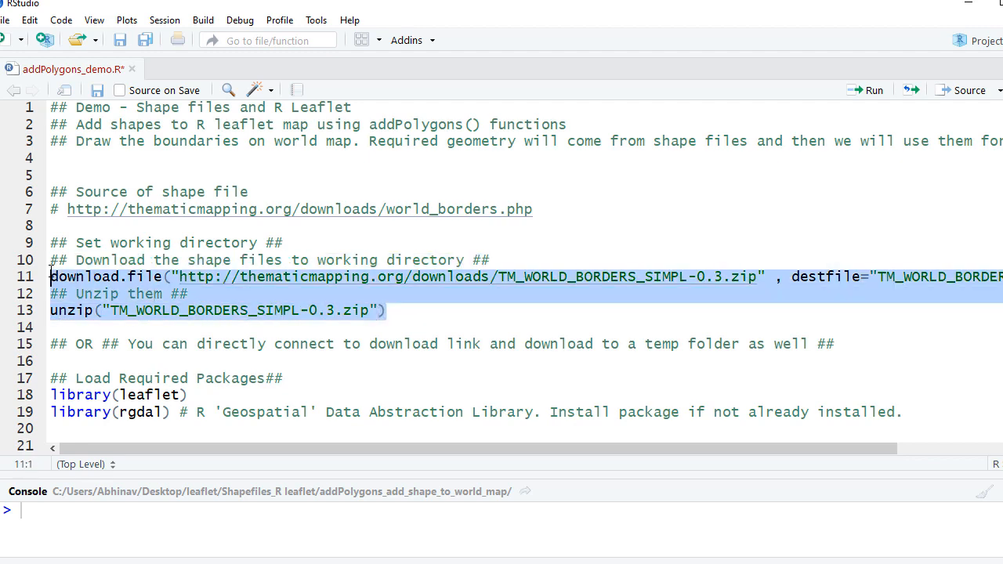
click(872, 90)
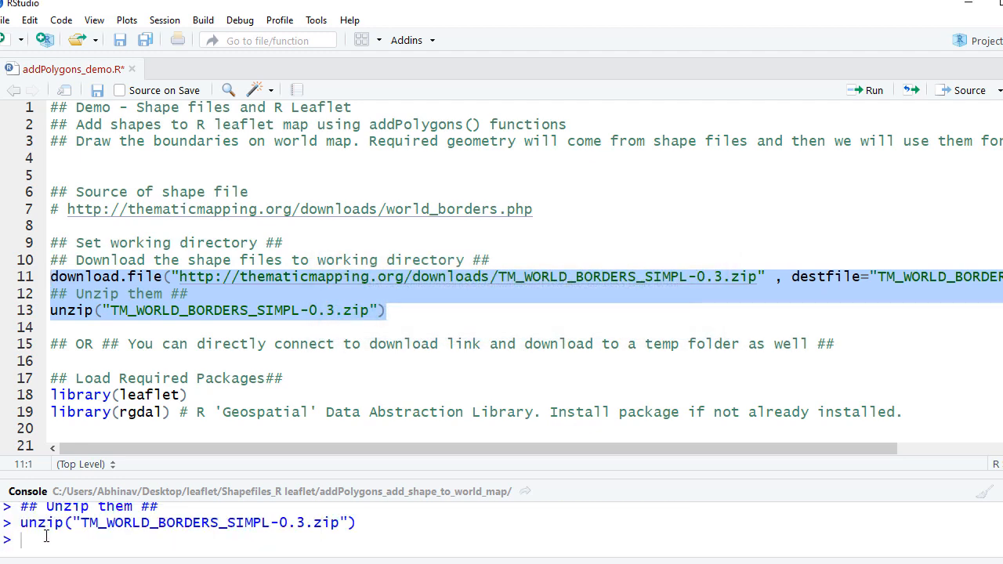
text(li)
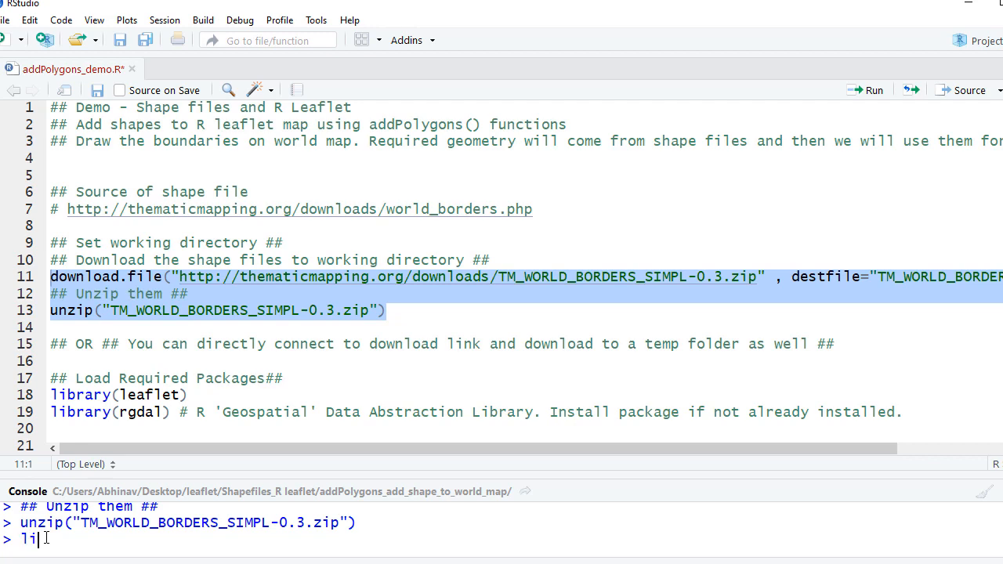
text(st.files()
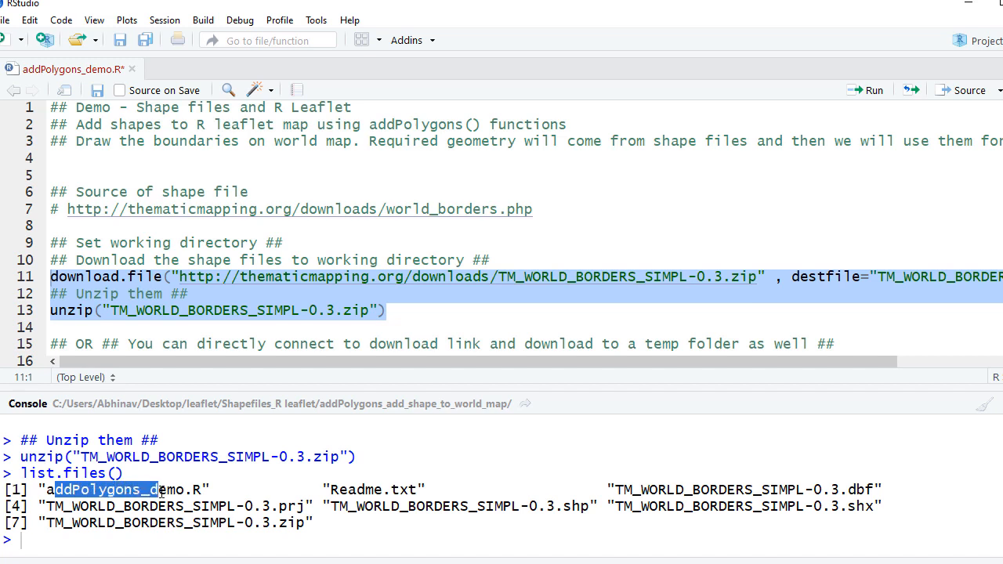
mouse_move(590, 492)
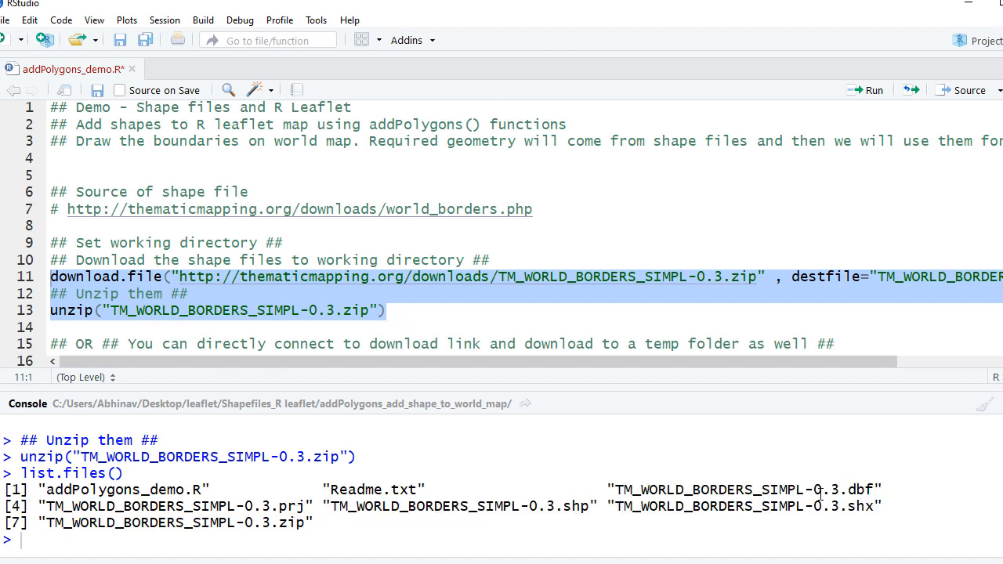
mouse_move(872, 510)
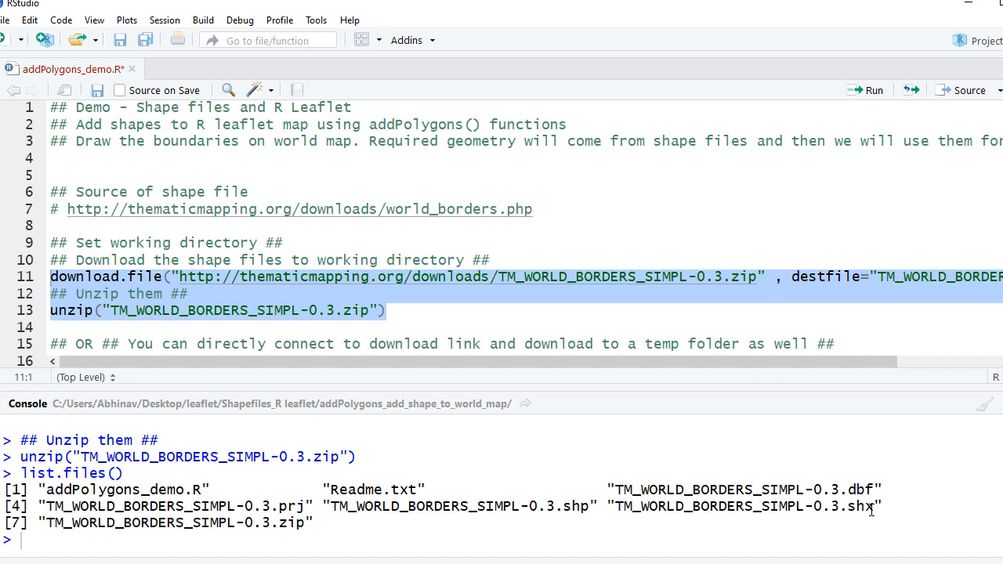
mouse_move(574, 471)
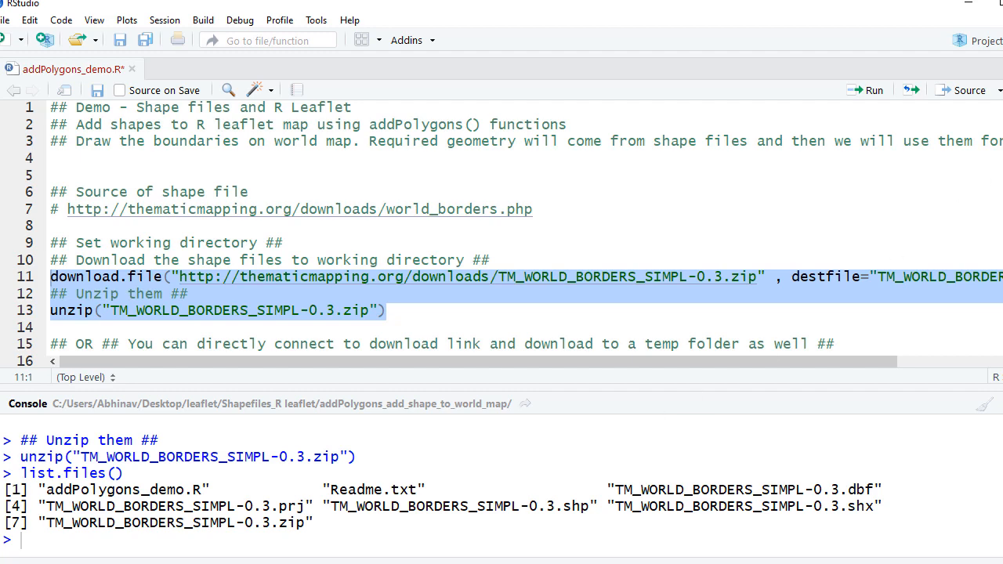
- Run library(leaflet) and library(rgdal) in the Load Required Packages section
scroll(down, 3)
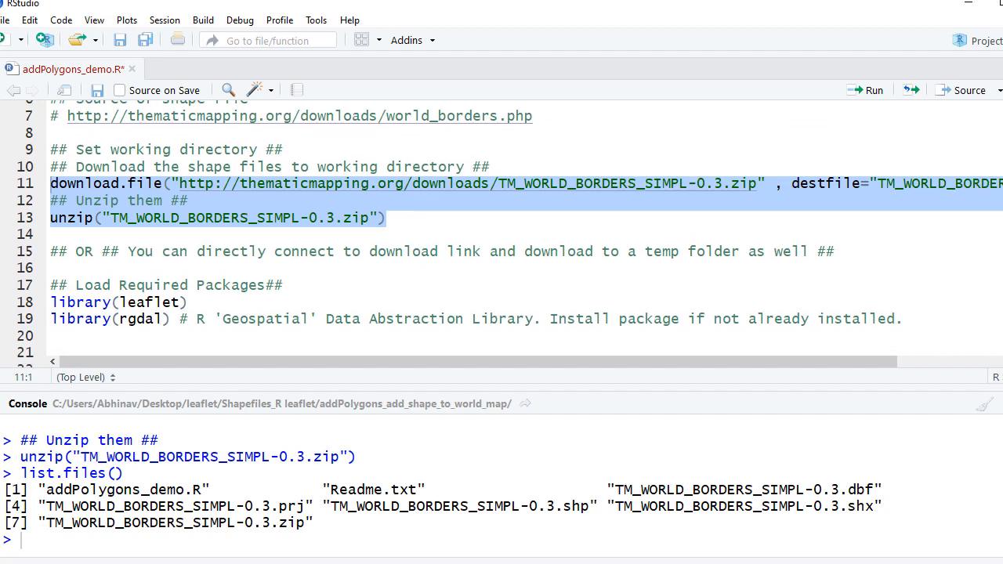
scroll(down, 3)
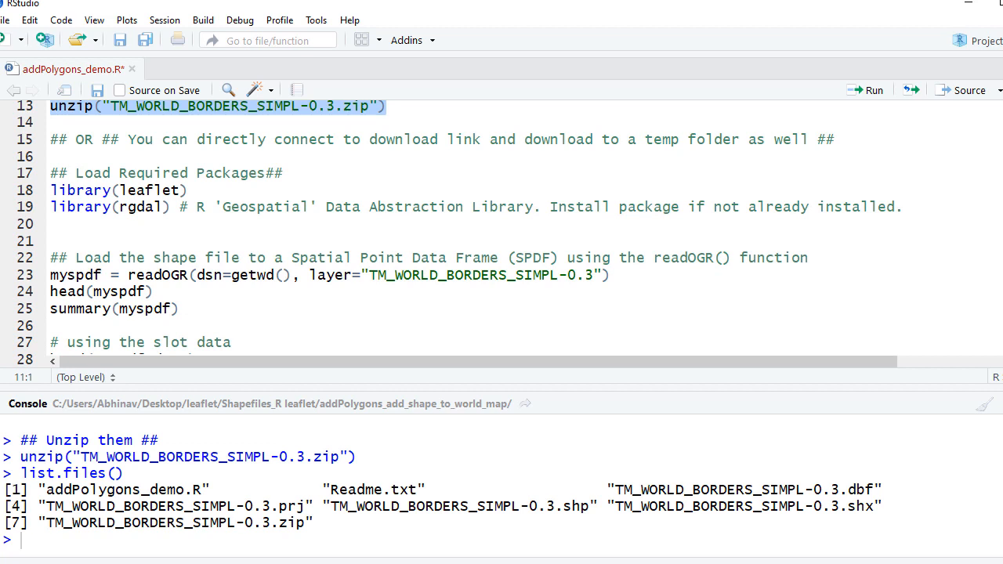
mouse_move(279, 194)
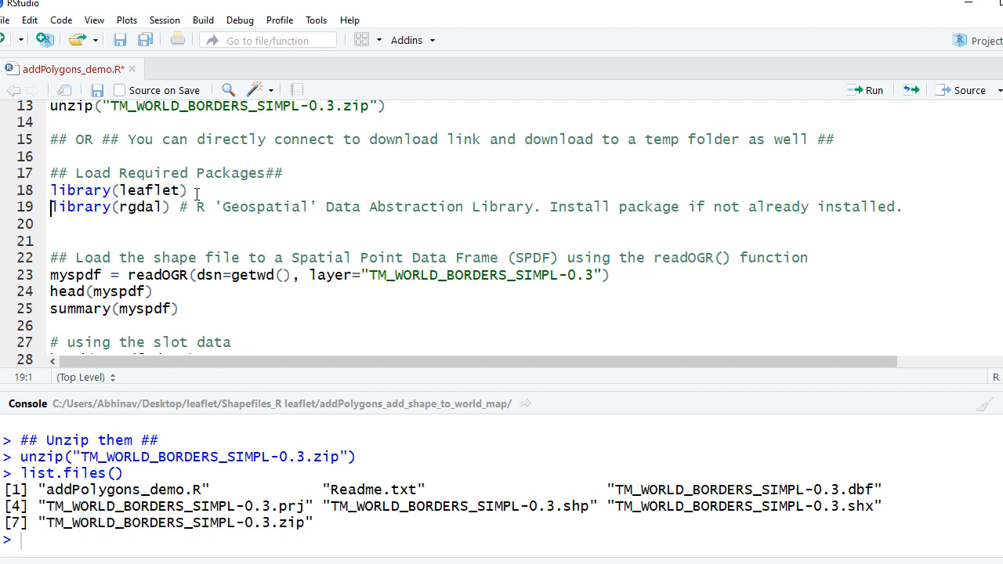
double_click(138, 207)
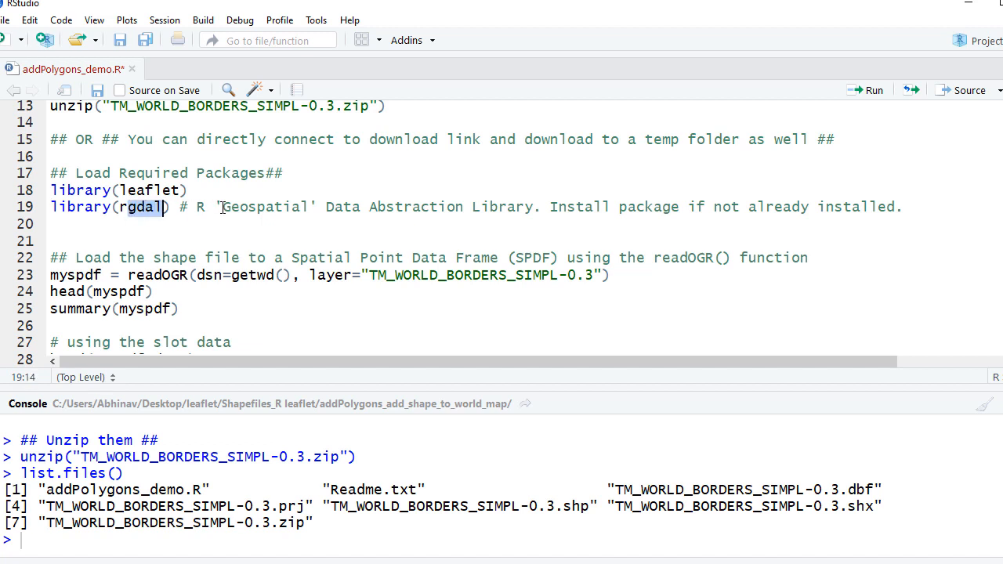
drag(223, 207, 387, 207)
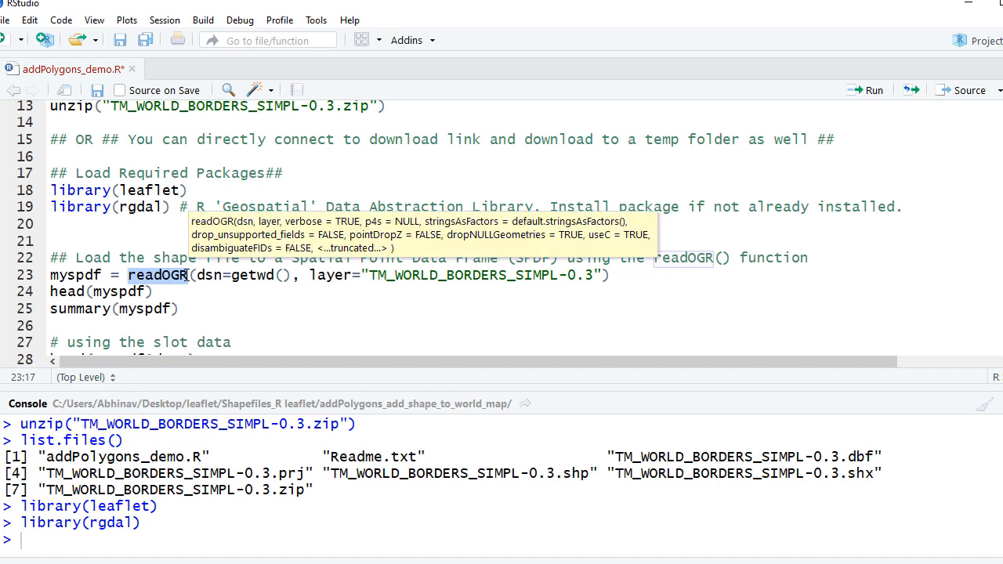
- Run readOGR on layer TM_WORLD_BORDERS_SIMPL-0.3 into myspdf, reporting 246 features and 11 fields
click(138, 207)
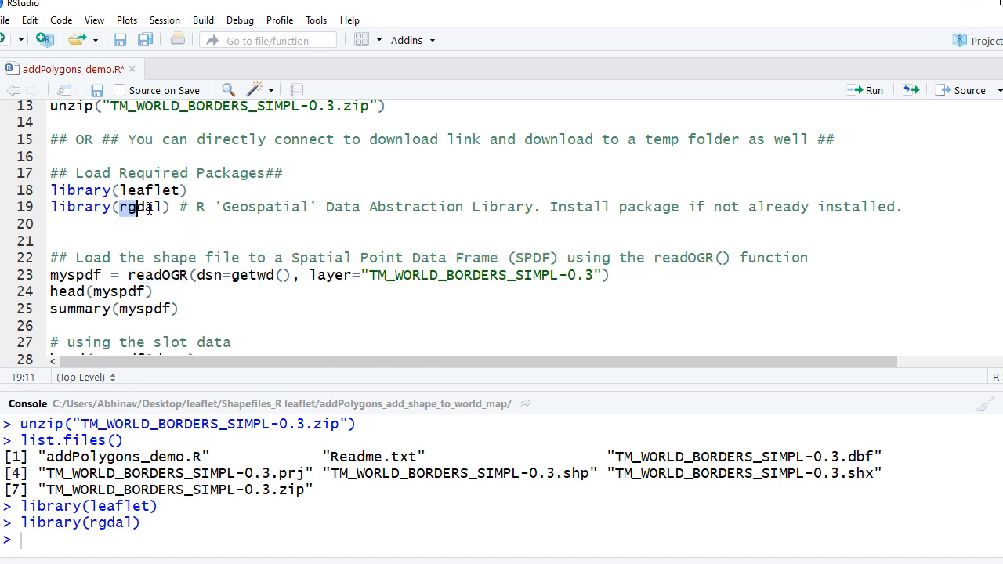
double_click(141, 207)
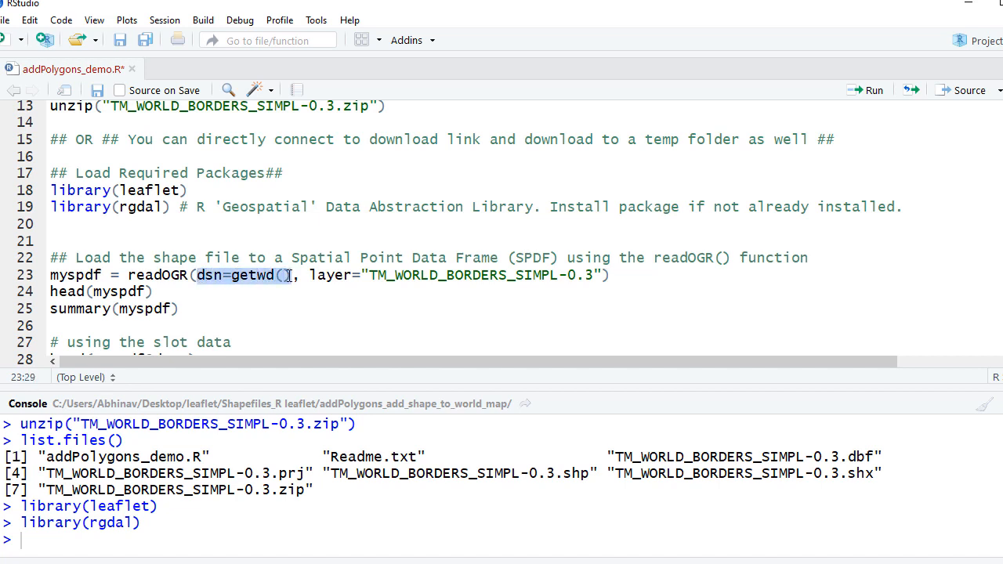
mouse_move(259, 276)
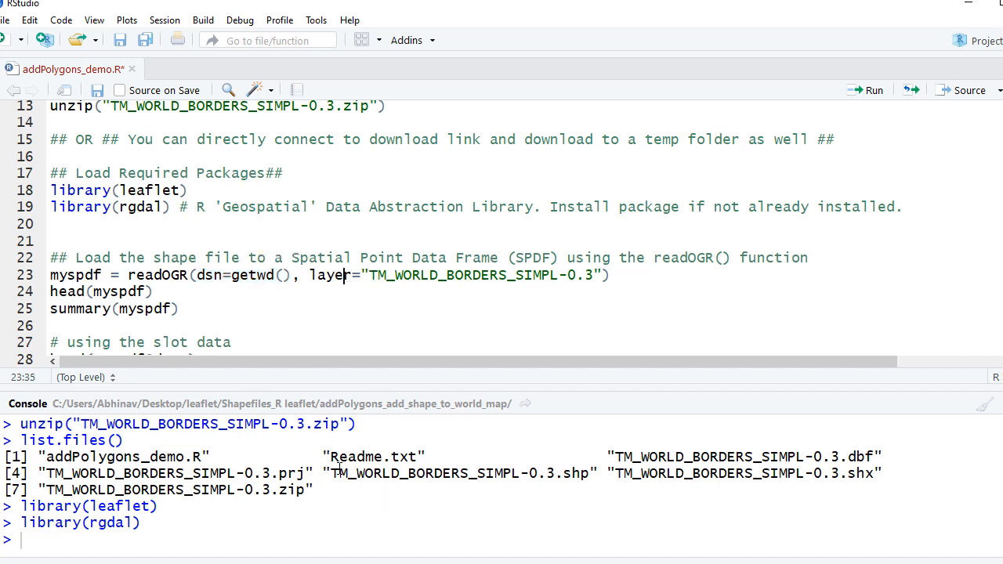
mouse_move(721, 462)
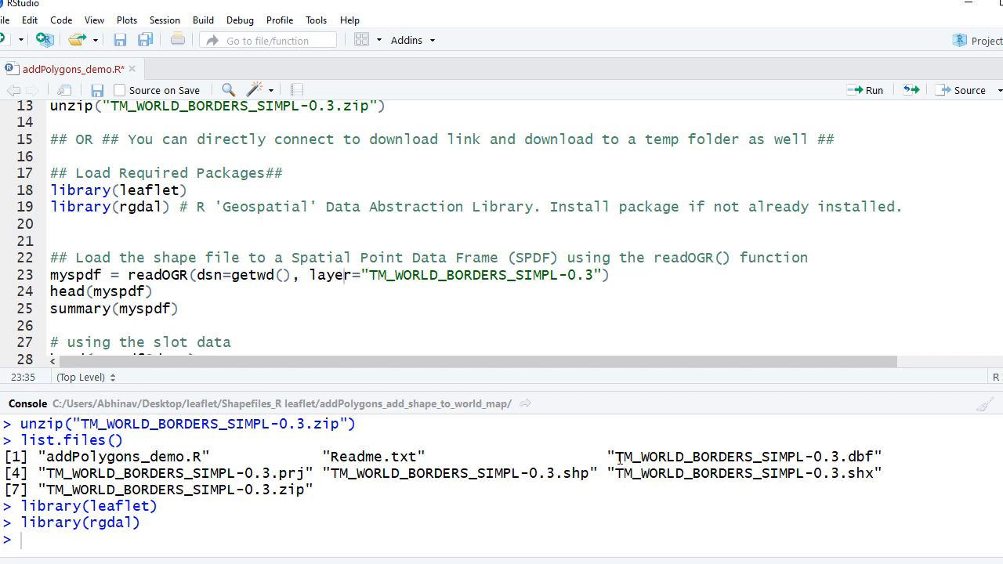
double_click(682, 457)
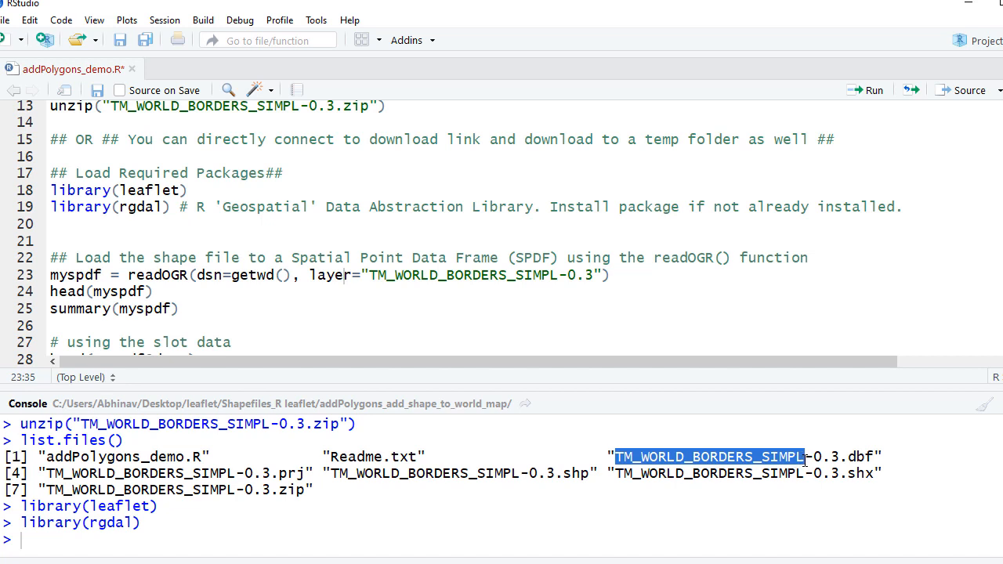
mouse_move(873, 500)
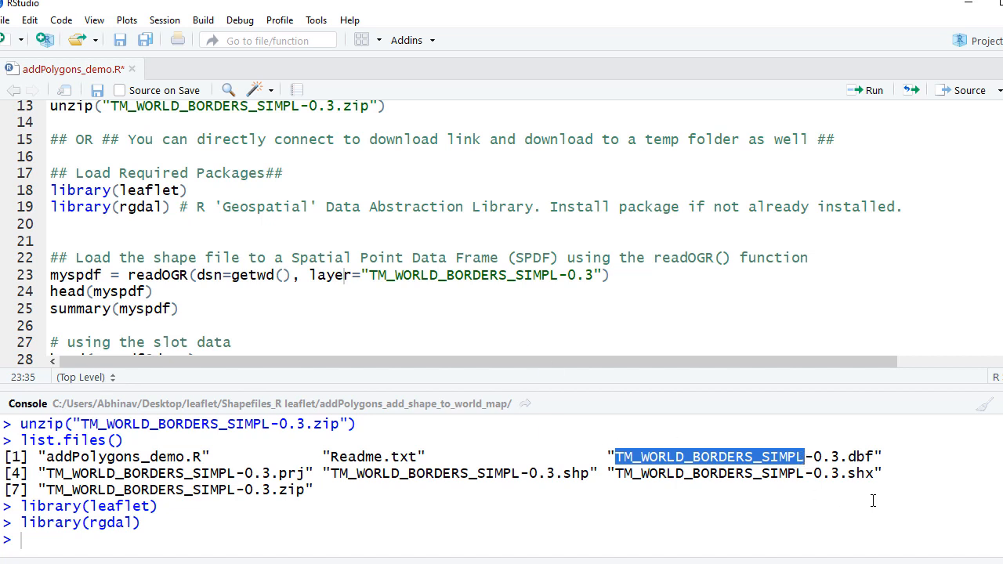
mouse_move(439, 297)
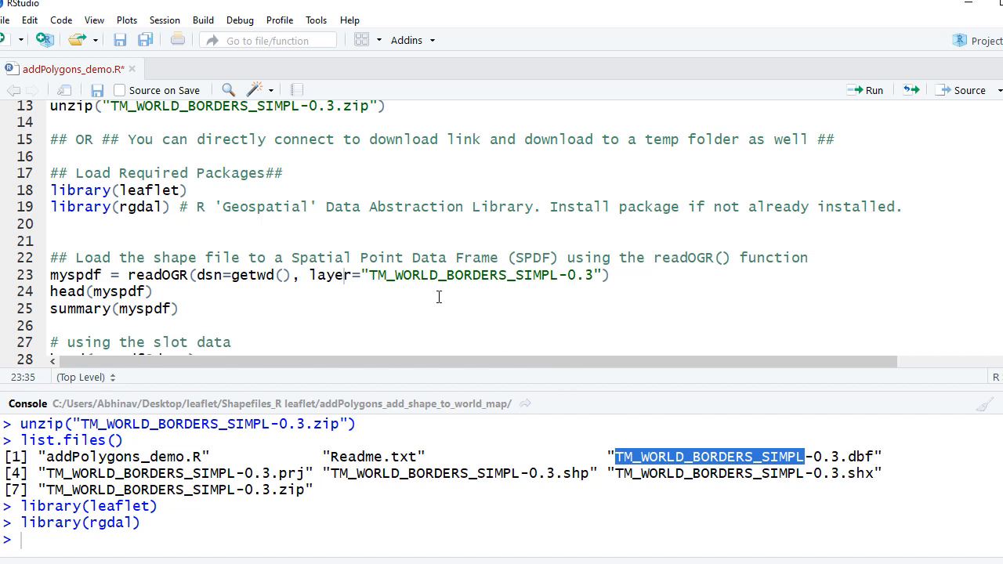
double_click(405, 276)
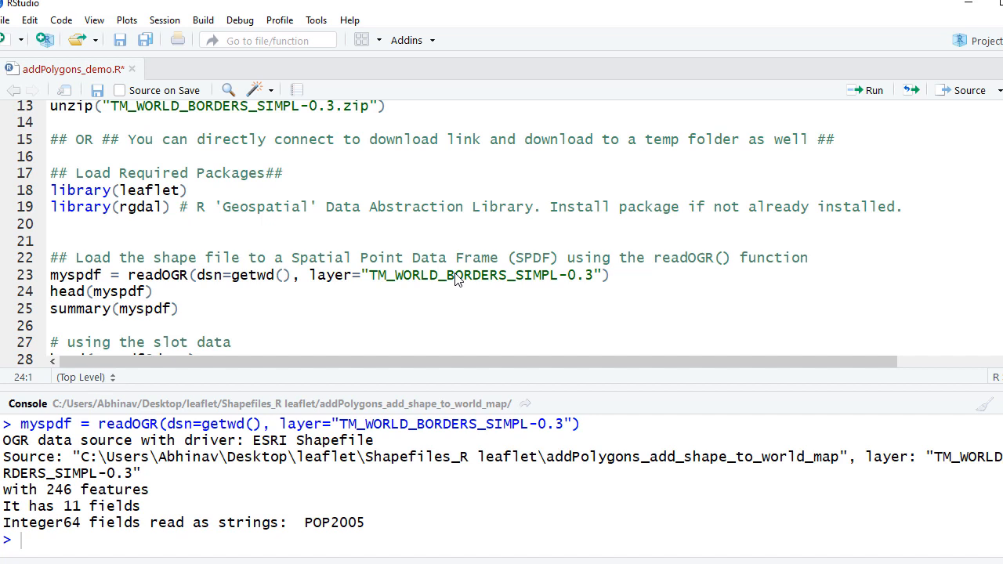
mouse_move(599, 398)
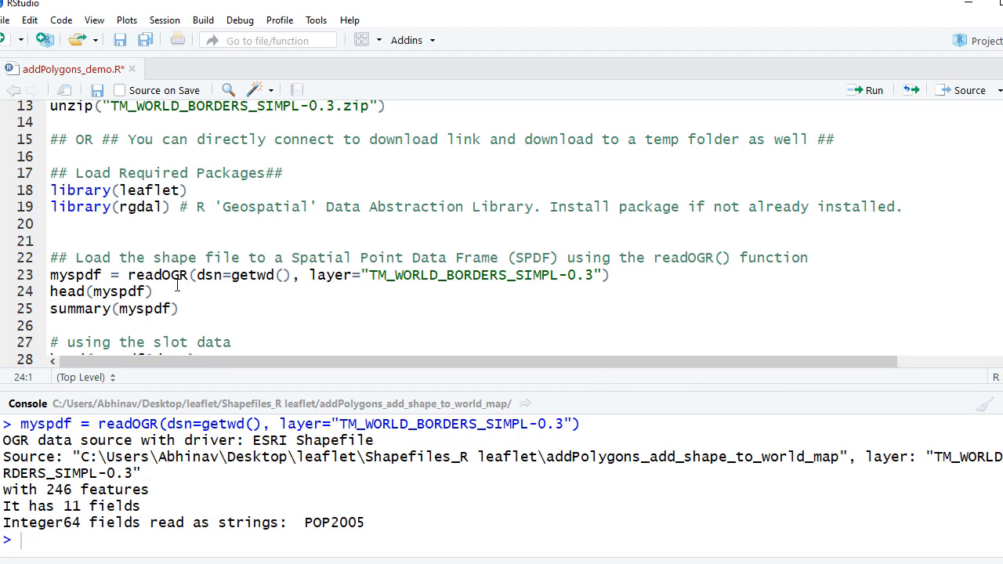
- Run head(myspdf) and point out the NAME and POP2005 columns in the printed data slot
click(152, 290)
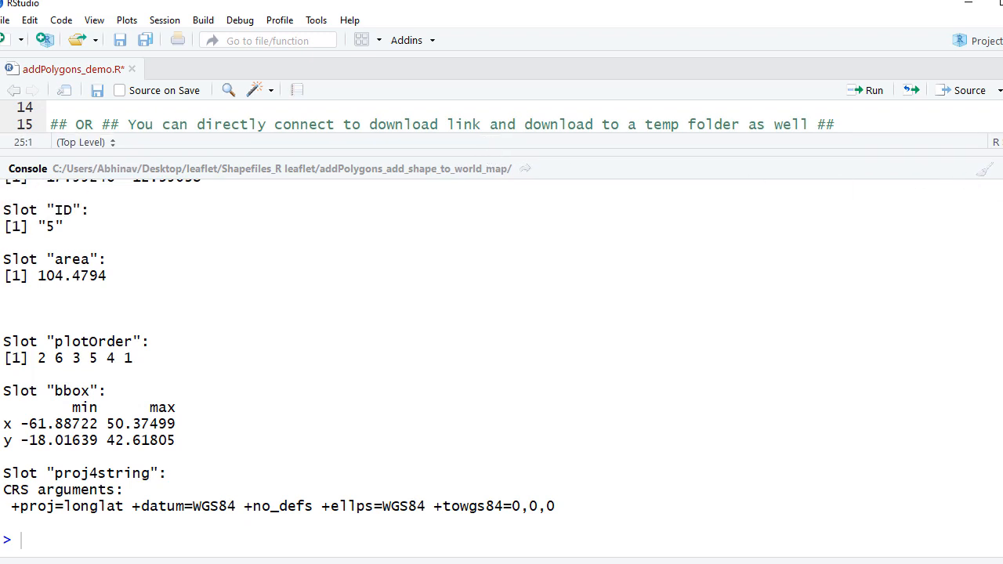
scroll(down, 3)
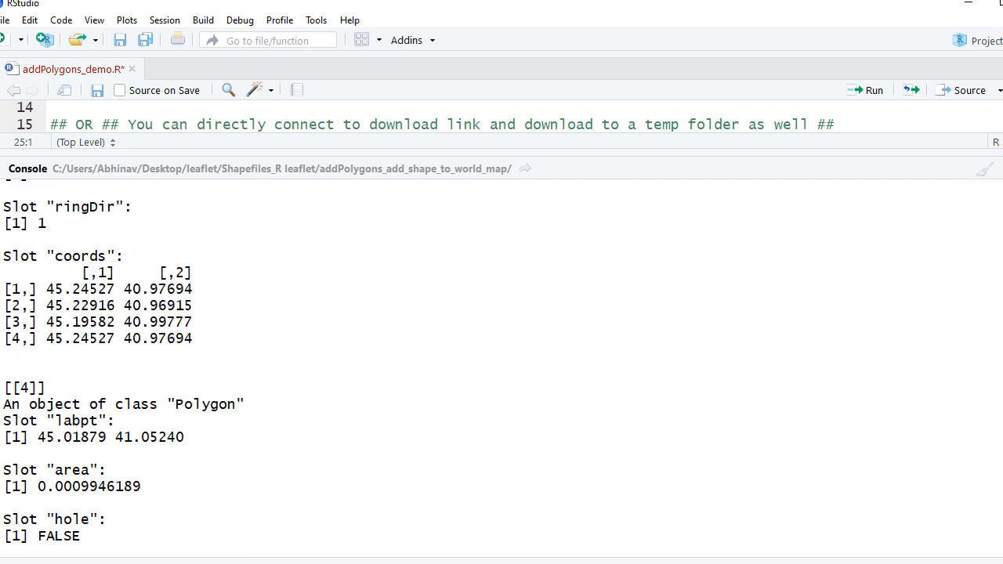
scroll(down, 3)
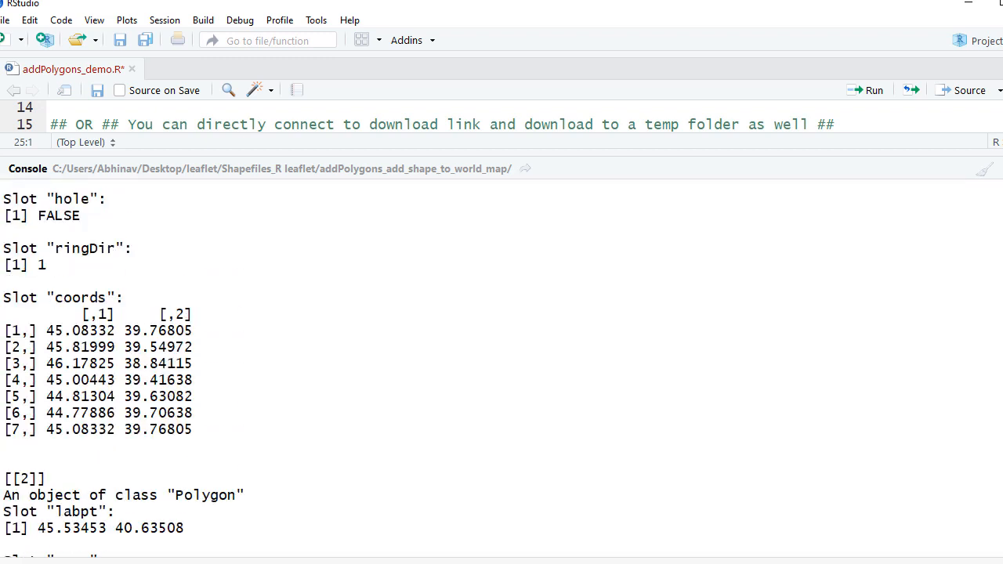
scroll(down, 3)
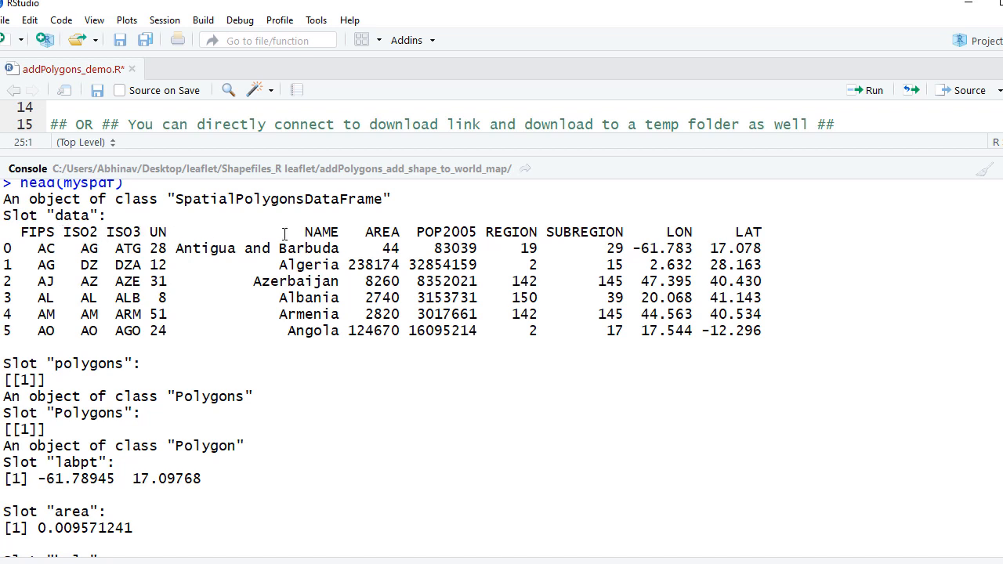
double_click(319, 232)
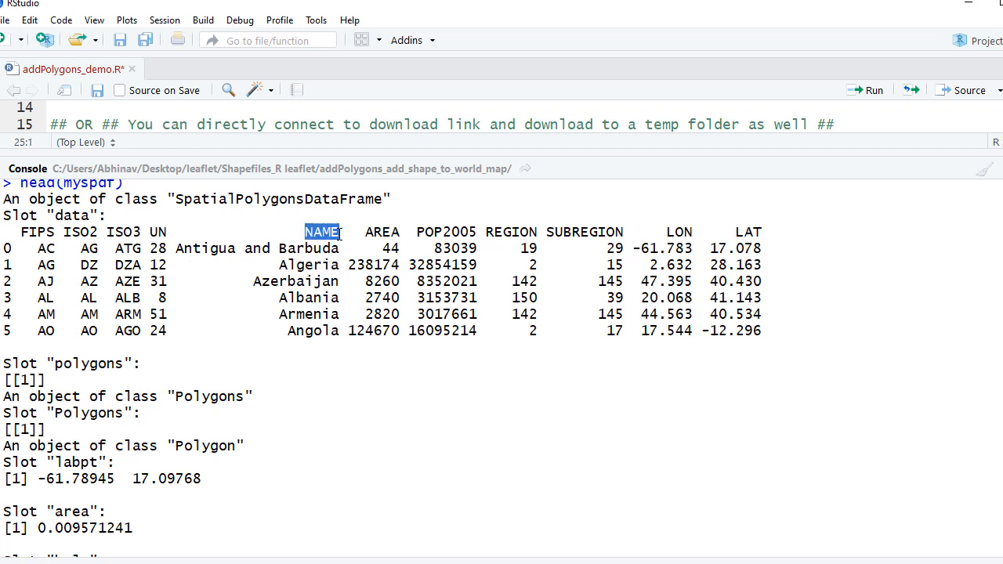
mouse_move(367, 235)
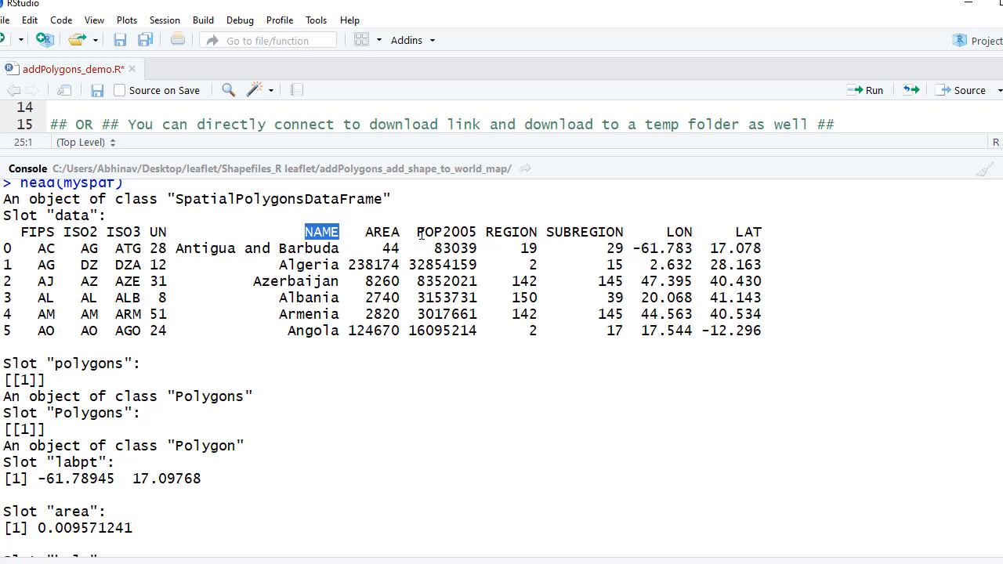
double_click(433, 232)
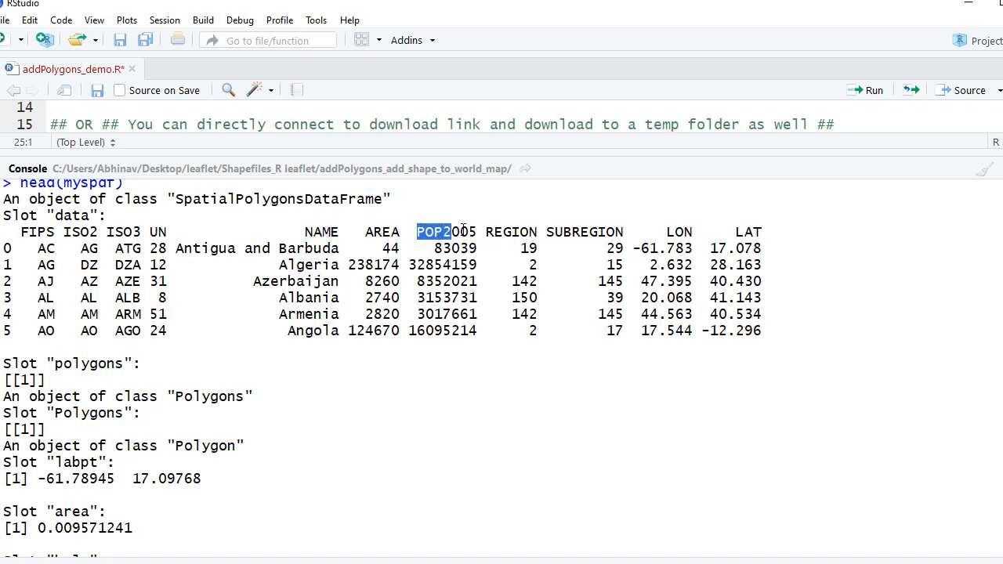
double_click(445, 232)
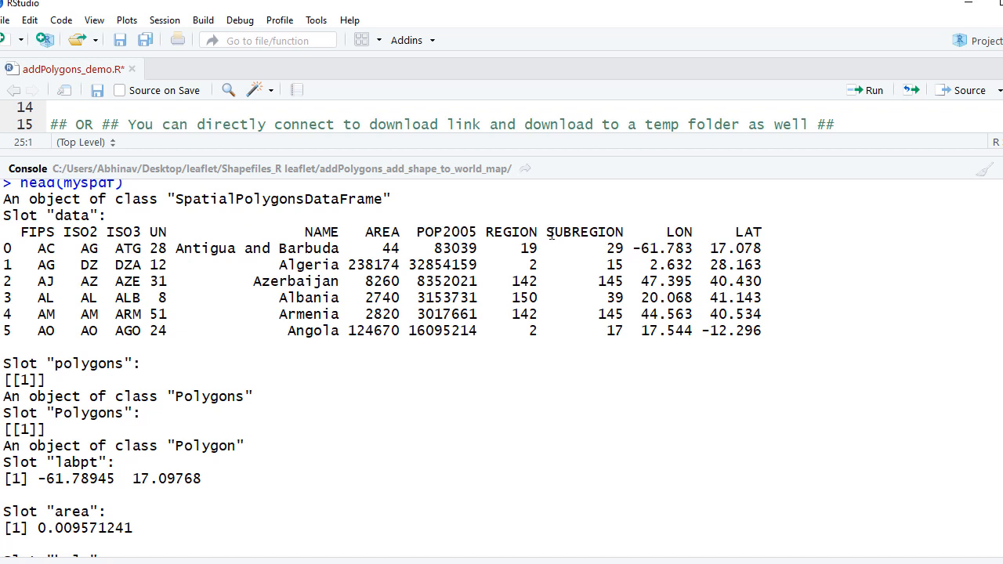
- Point out the LON longitude column, then return to script lines 14–29
double_click(677, 232)
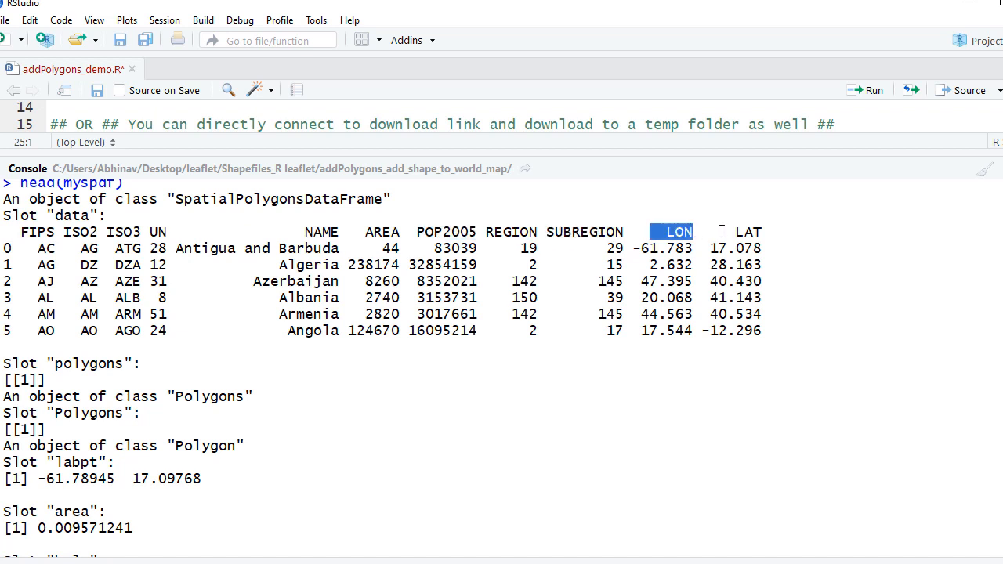
click(746, 232)
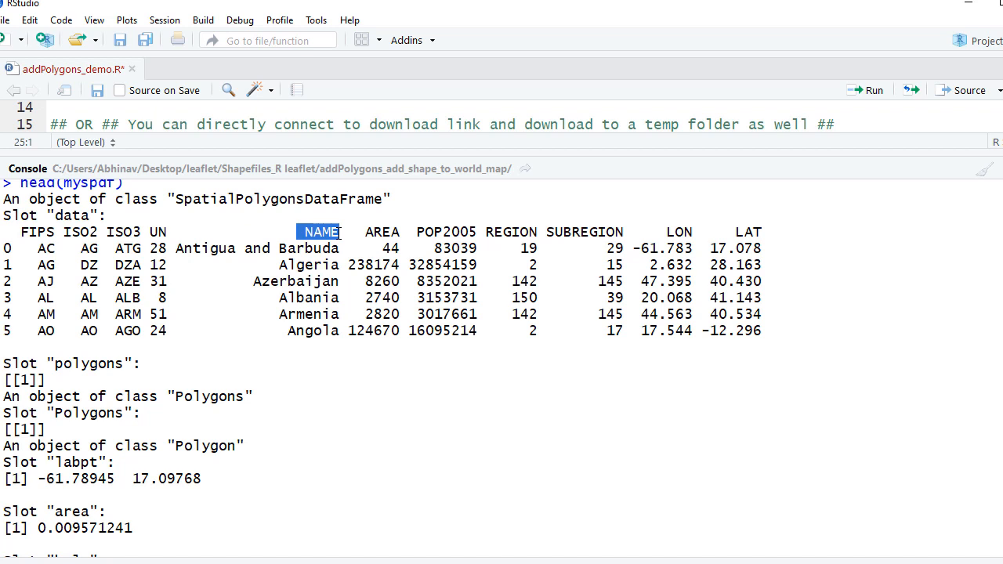
double_click(679, 232)
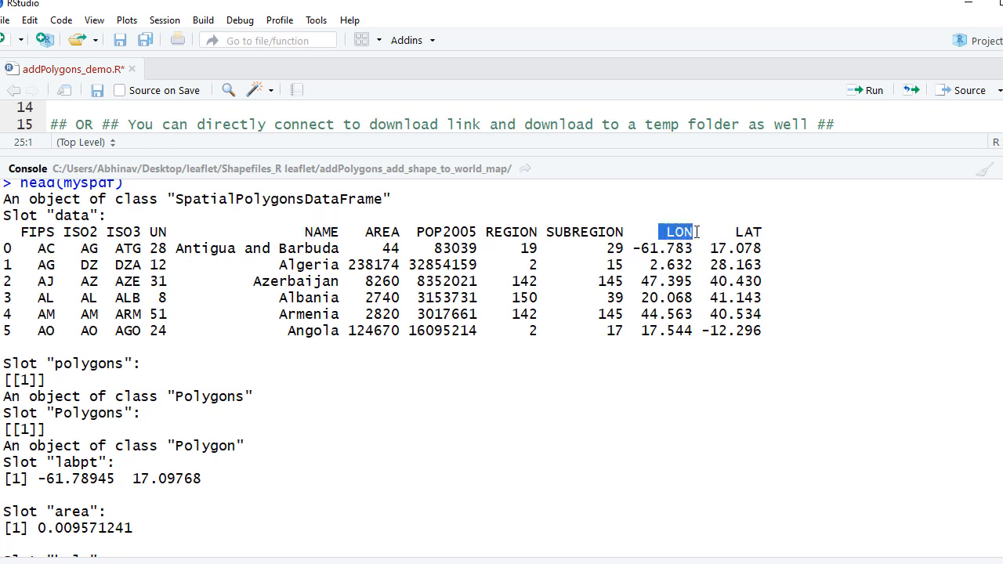
click(746, 232)
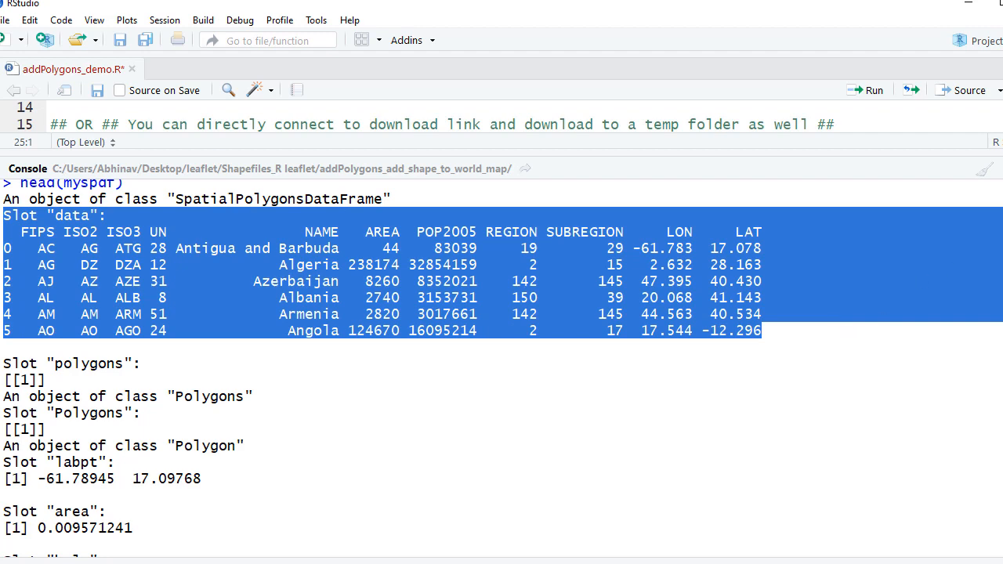
scroll(down, 3)
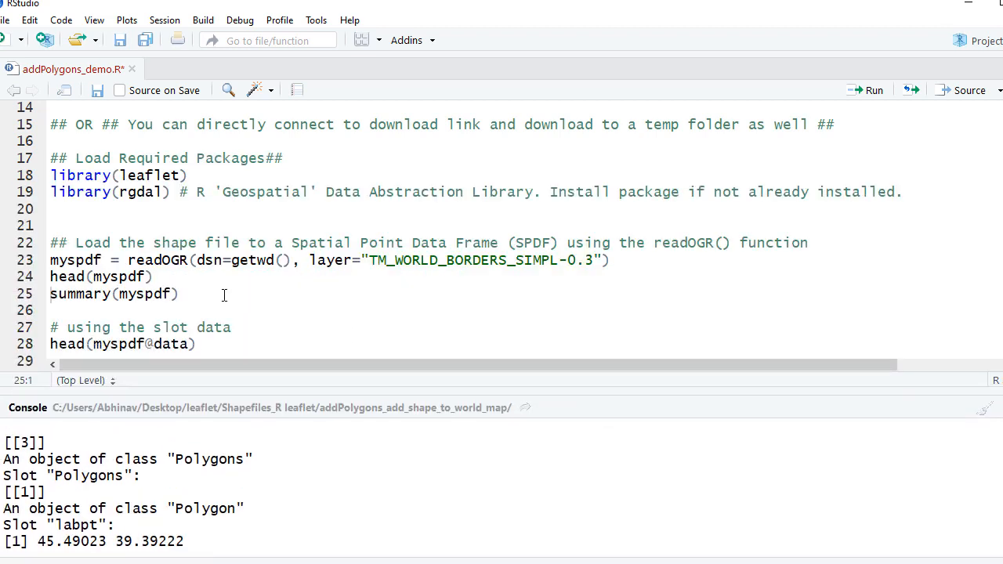
- Run head(myspdf@data) to print the country attribute table in the console
click(196, 345)
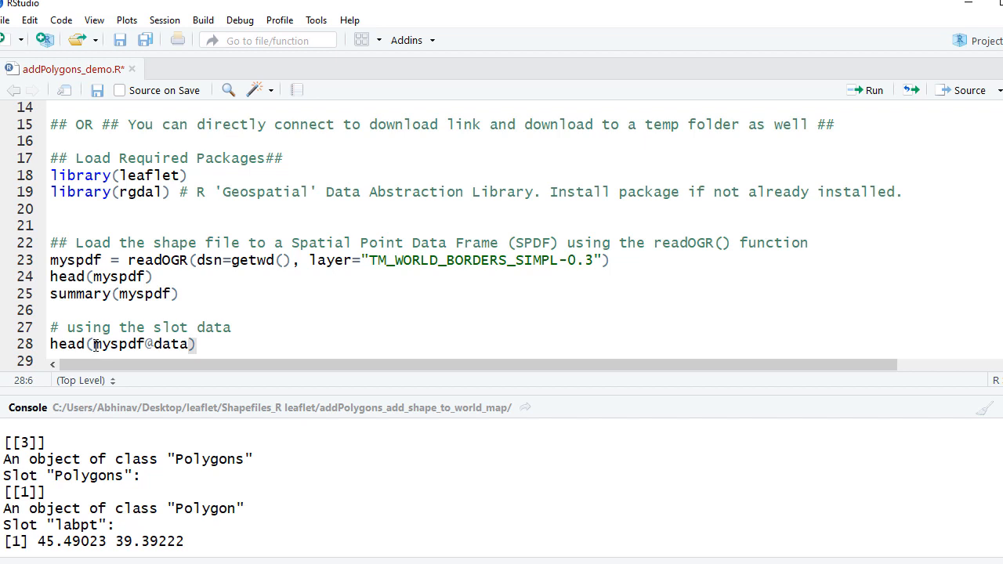
drag(95, 344, 166, 344)
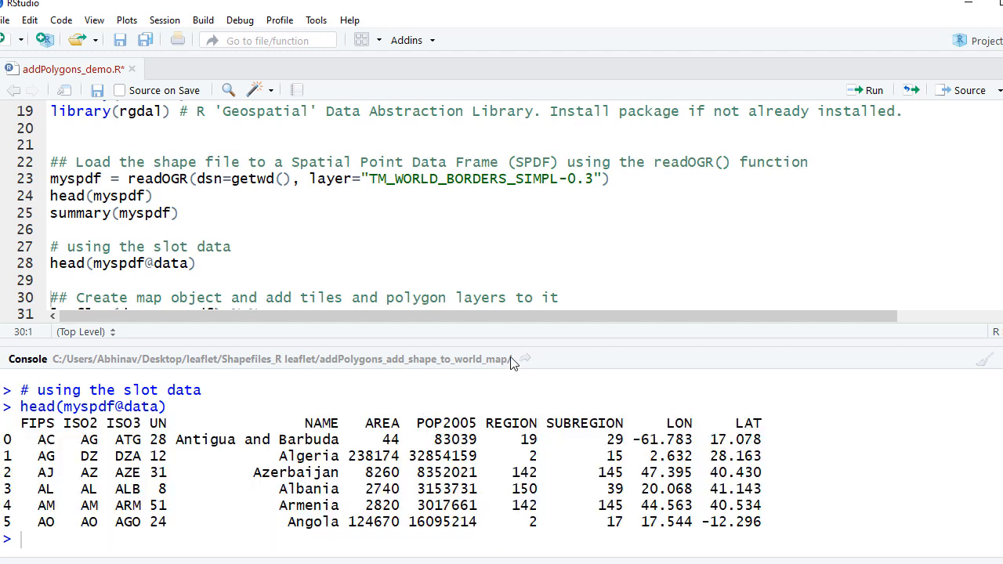
click(185, 214)
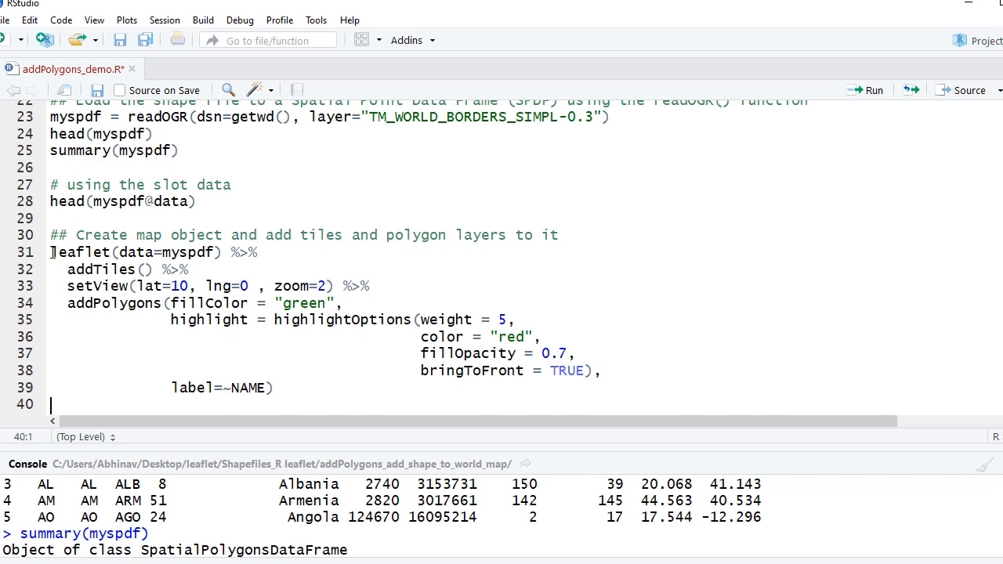
- Walk through leaflet(data=myspdf), addTiles() and setView() for the world view
click(75, 253)
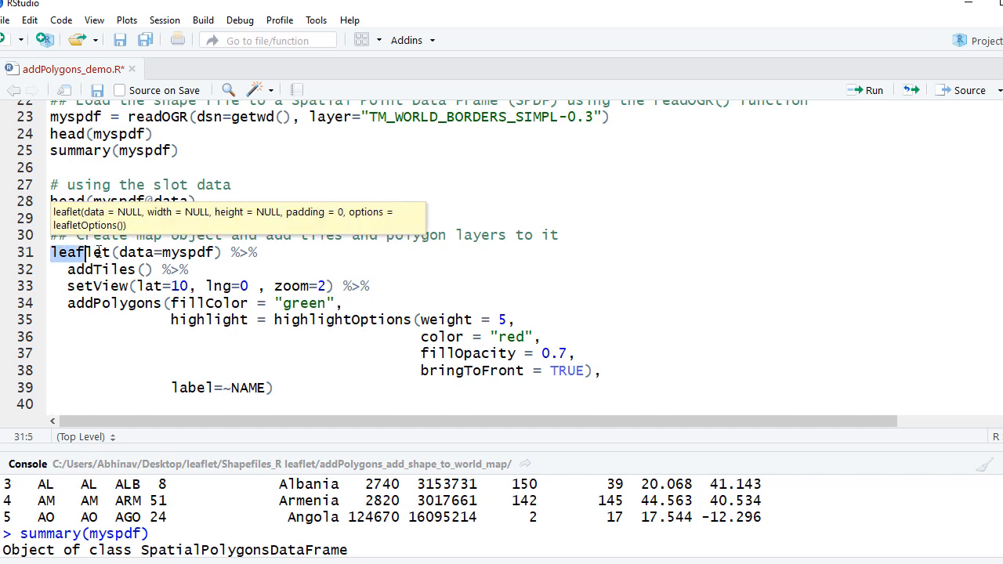
double_click(81, 251)
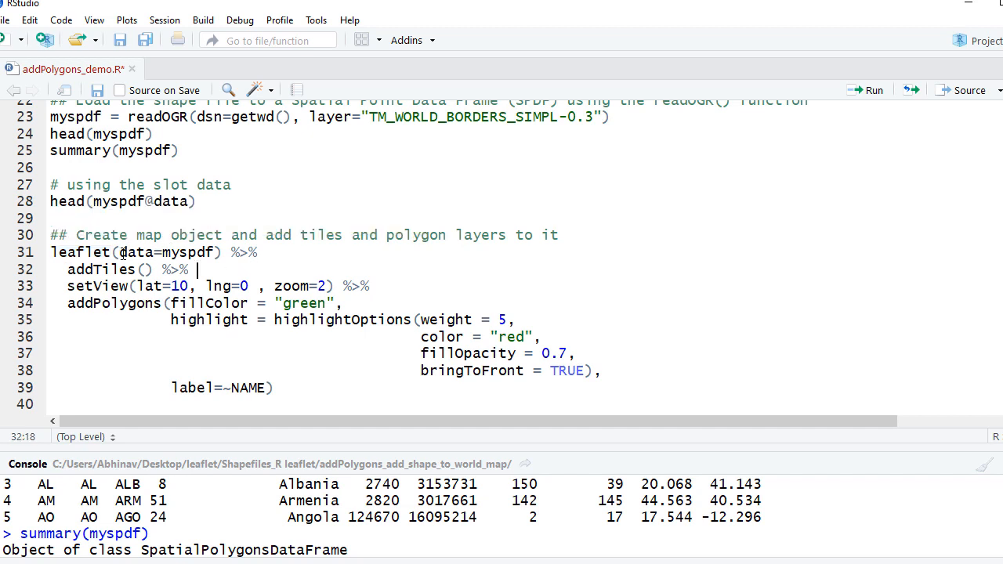
double_click(169, 252)
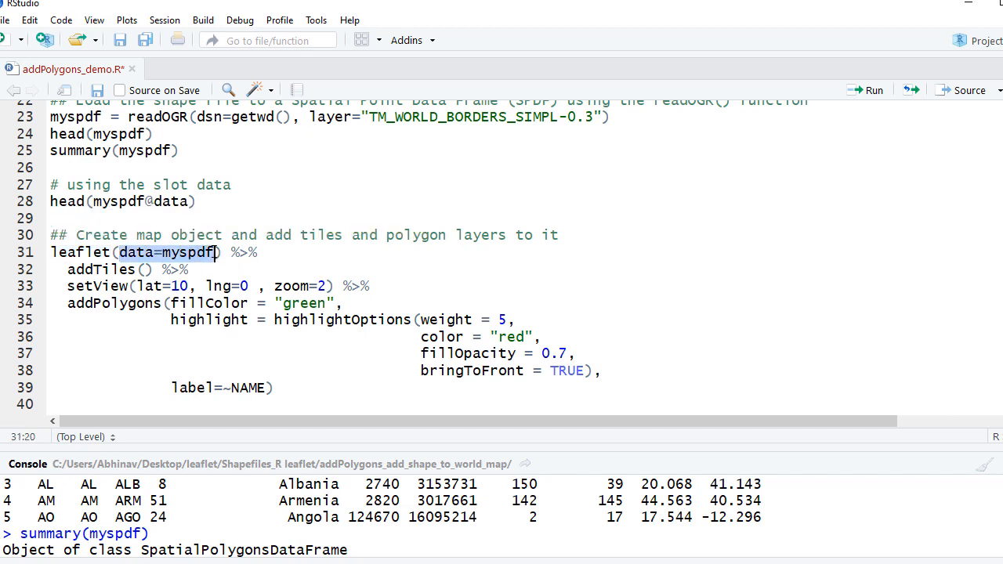
click(71, 269)
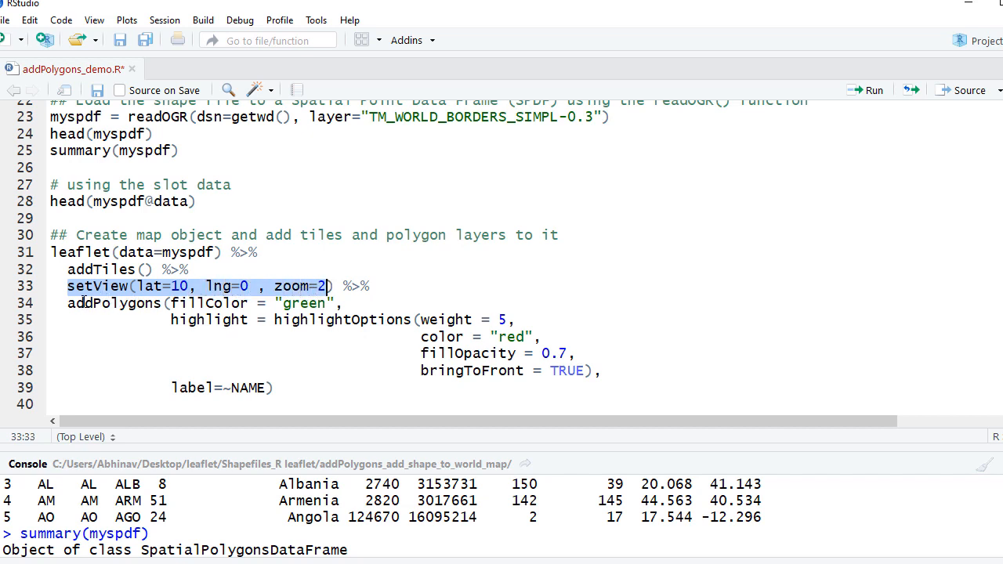
click(68, 304)
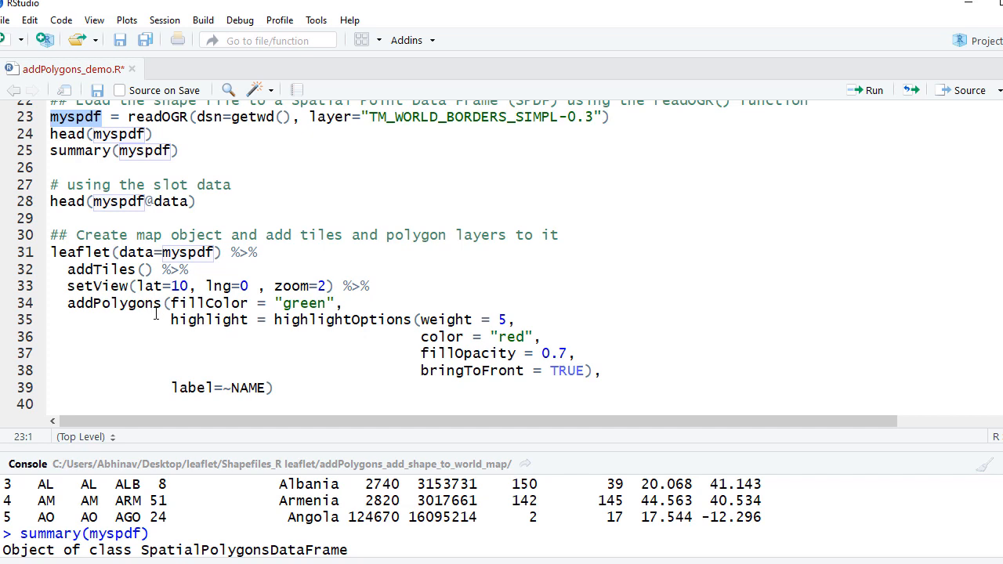
- Walk through addPolygons with green fill, red highlightOptions, bringToFront and label=~NAME
click(180, 304)
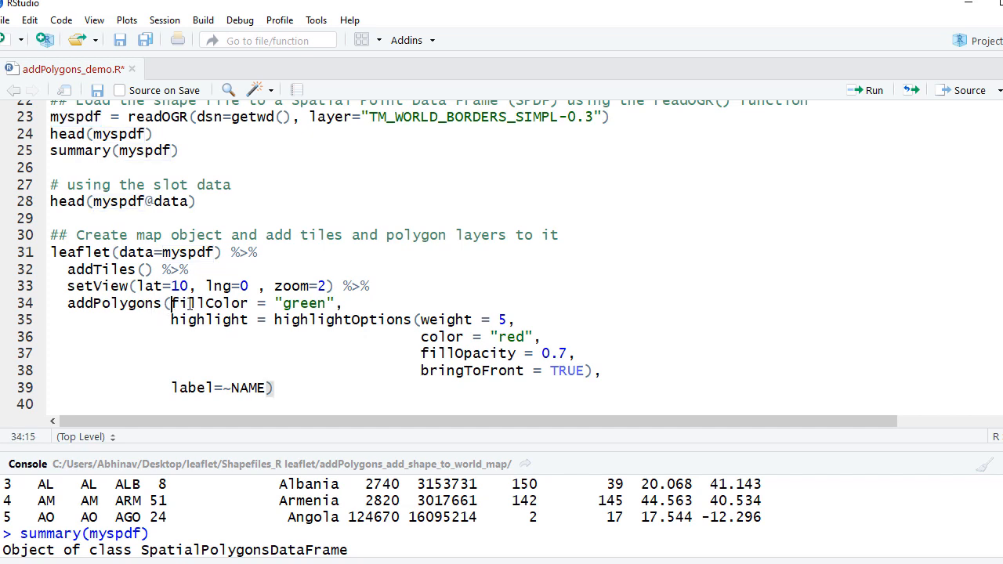
drag(171, 305, 342, 304)
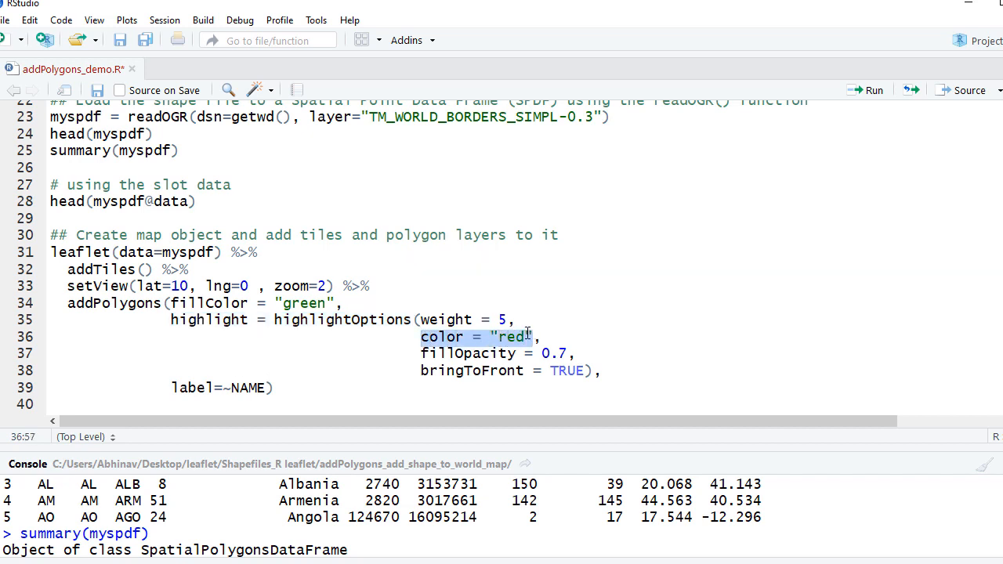
click(172, 387)
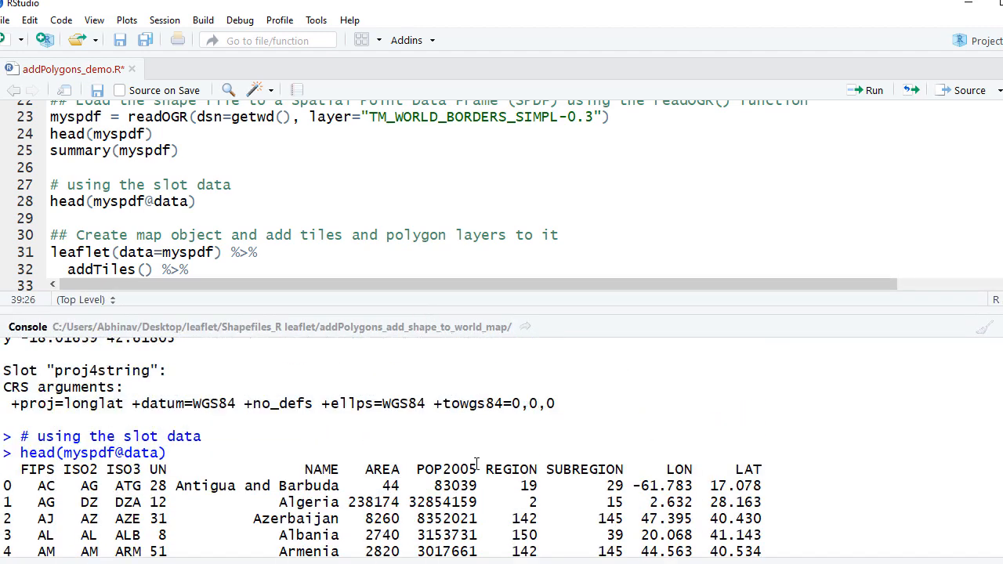
double_click(320, 470)
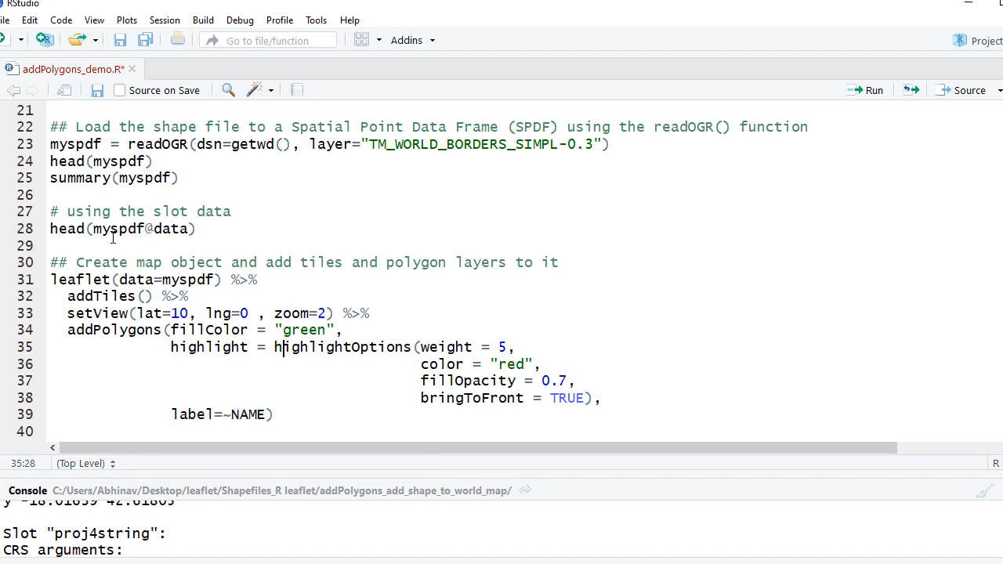
- Render the leaflet world map with hover-highlighted red outlines and country name labels
click(873, 89)
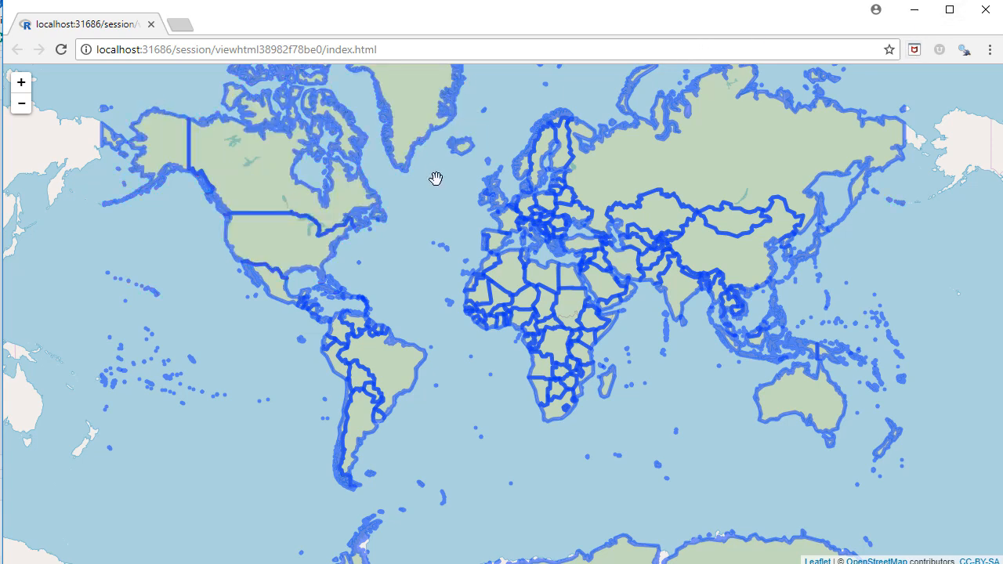
mouse_move(433, 204)
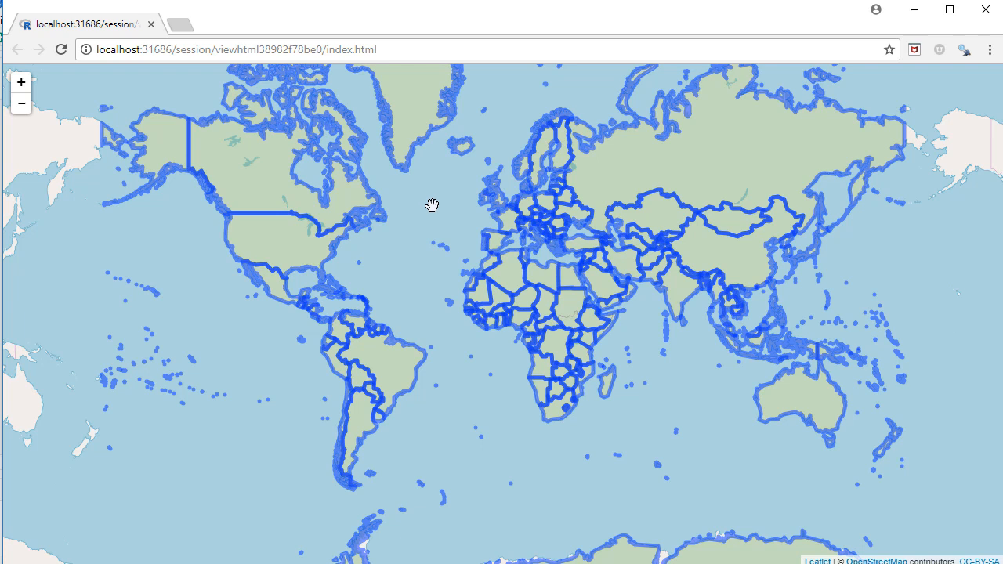
mouse_move(395, 363)
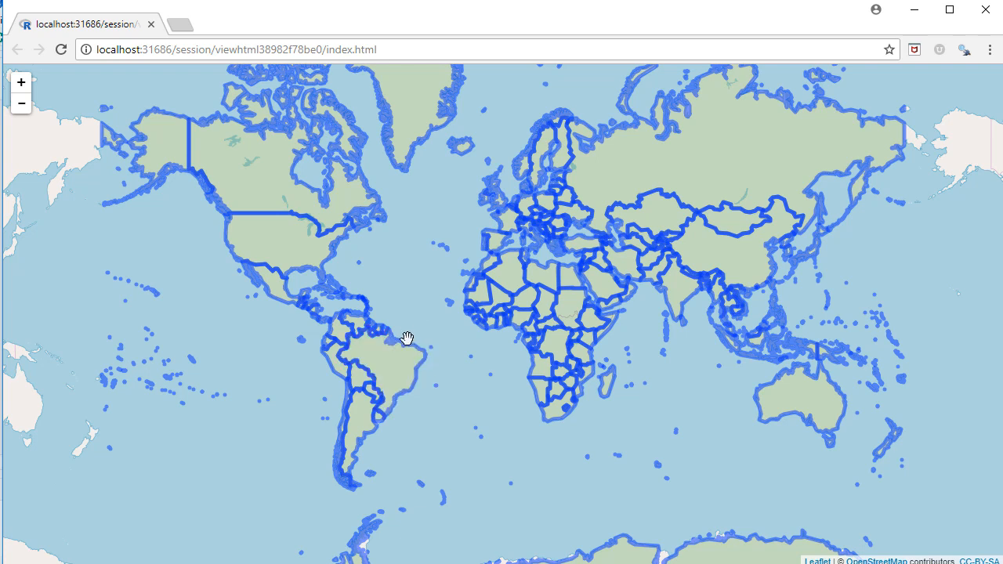
mouse_move(404, 360)
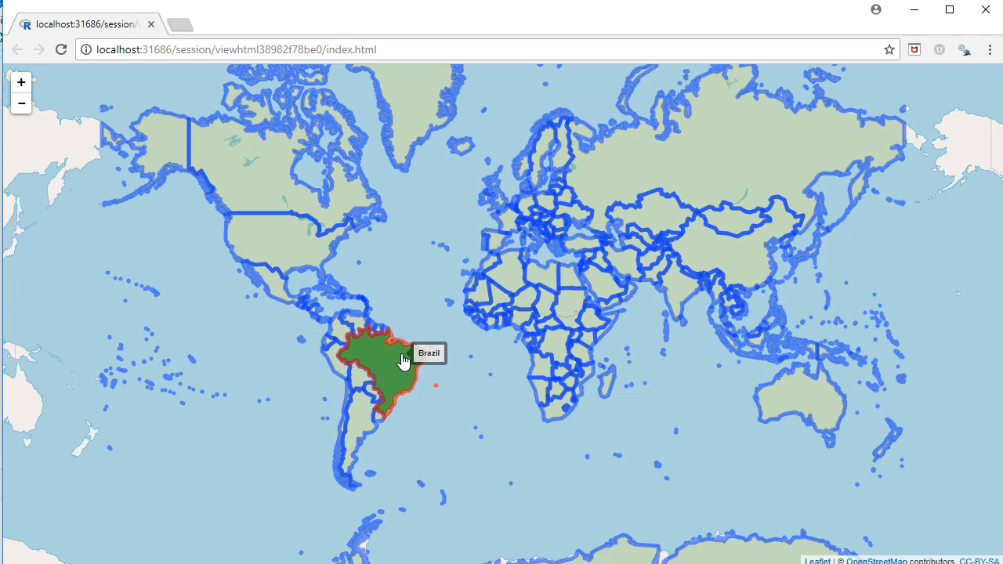
mouse_move(352, 345)
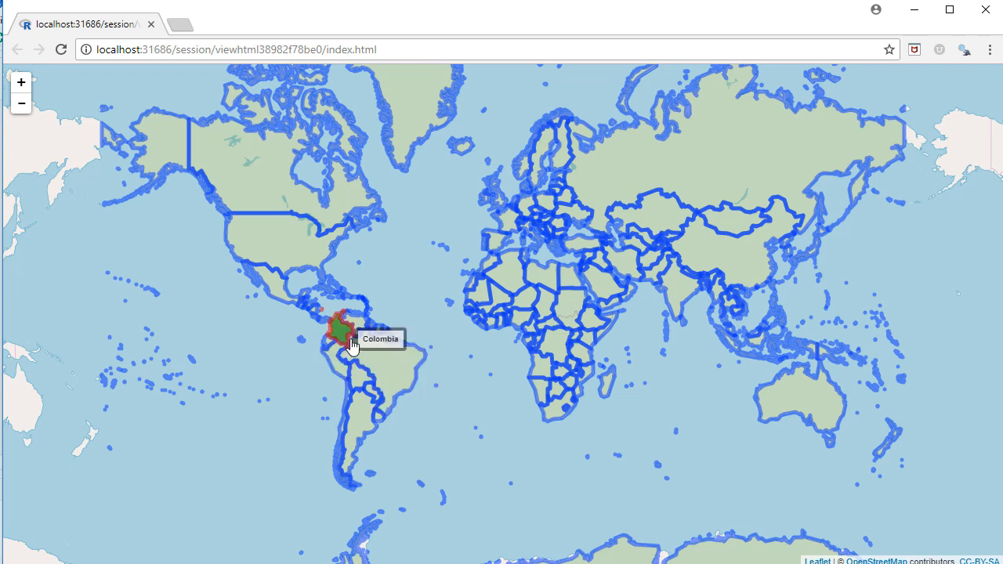
mouse_move(405, 379)
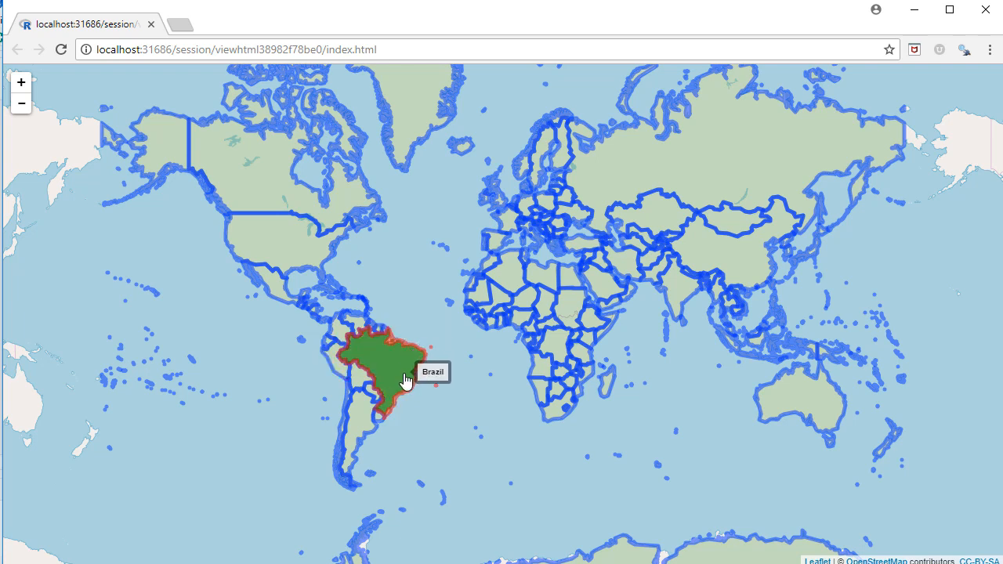